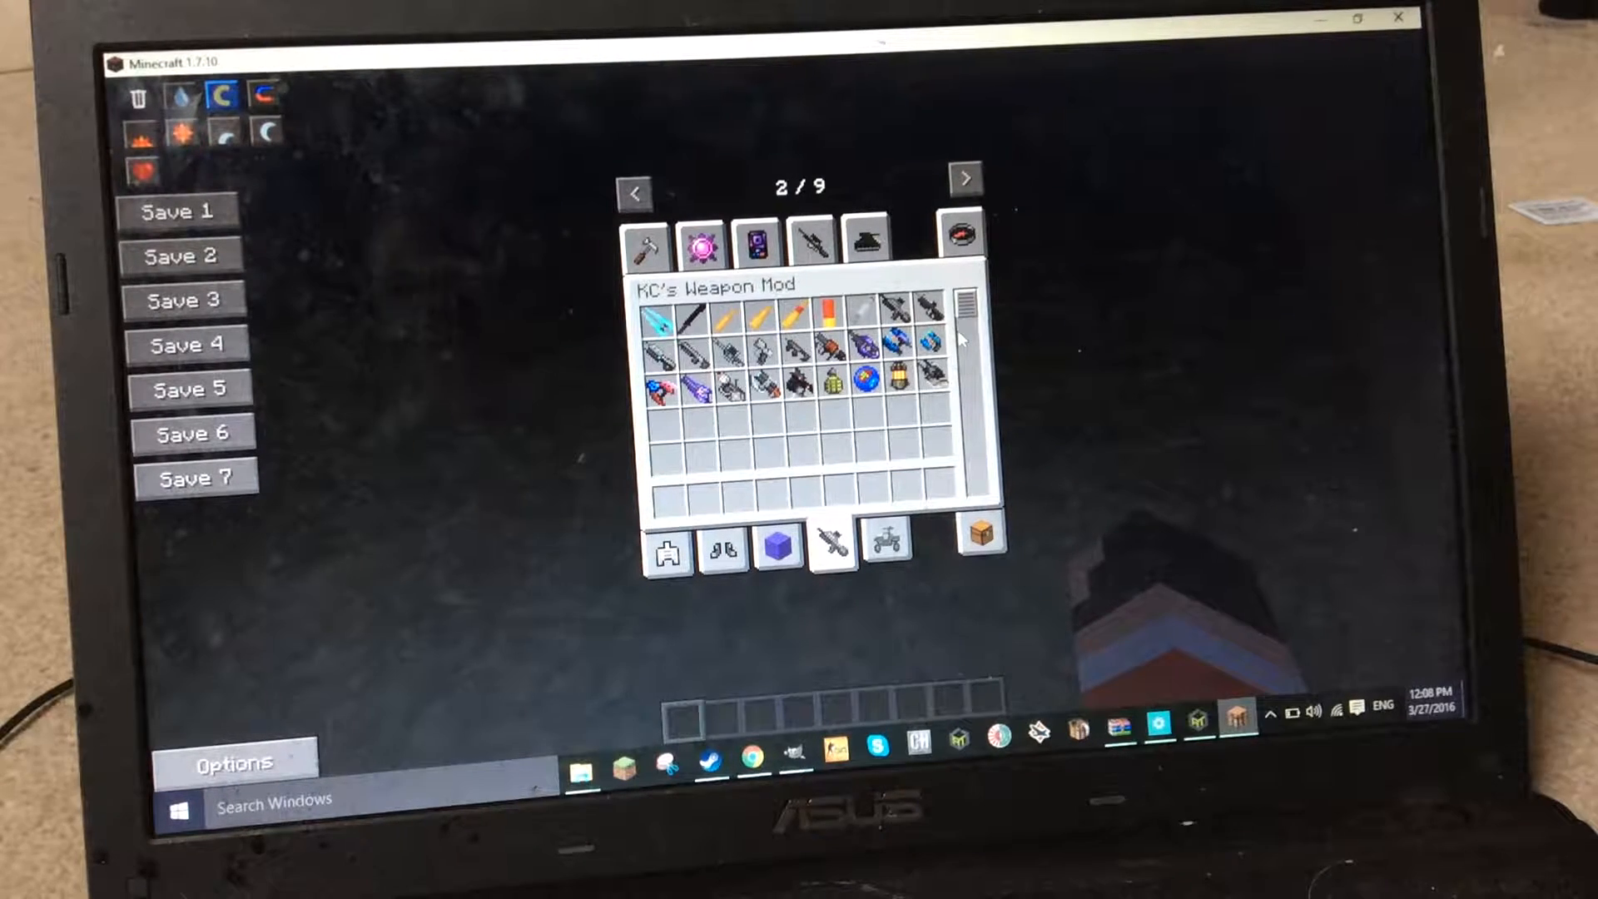
mouse_move(677, 317)
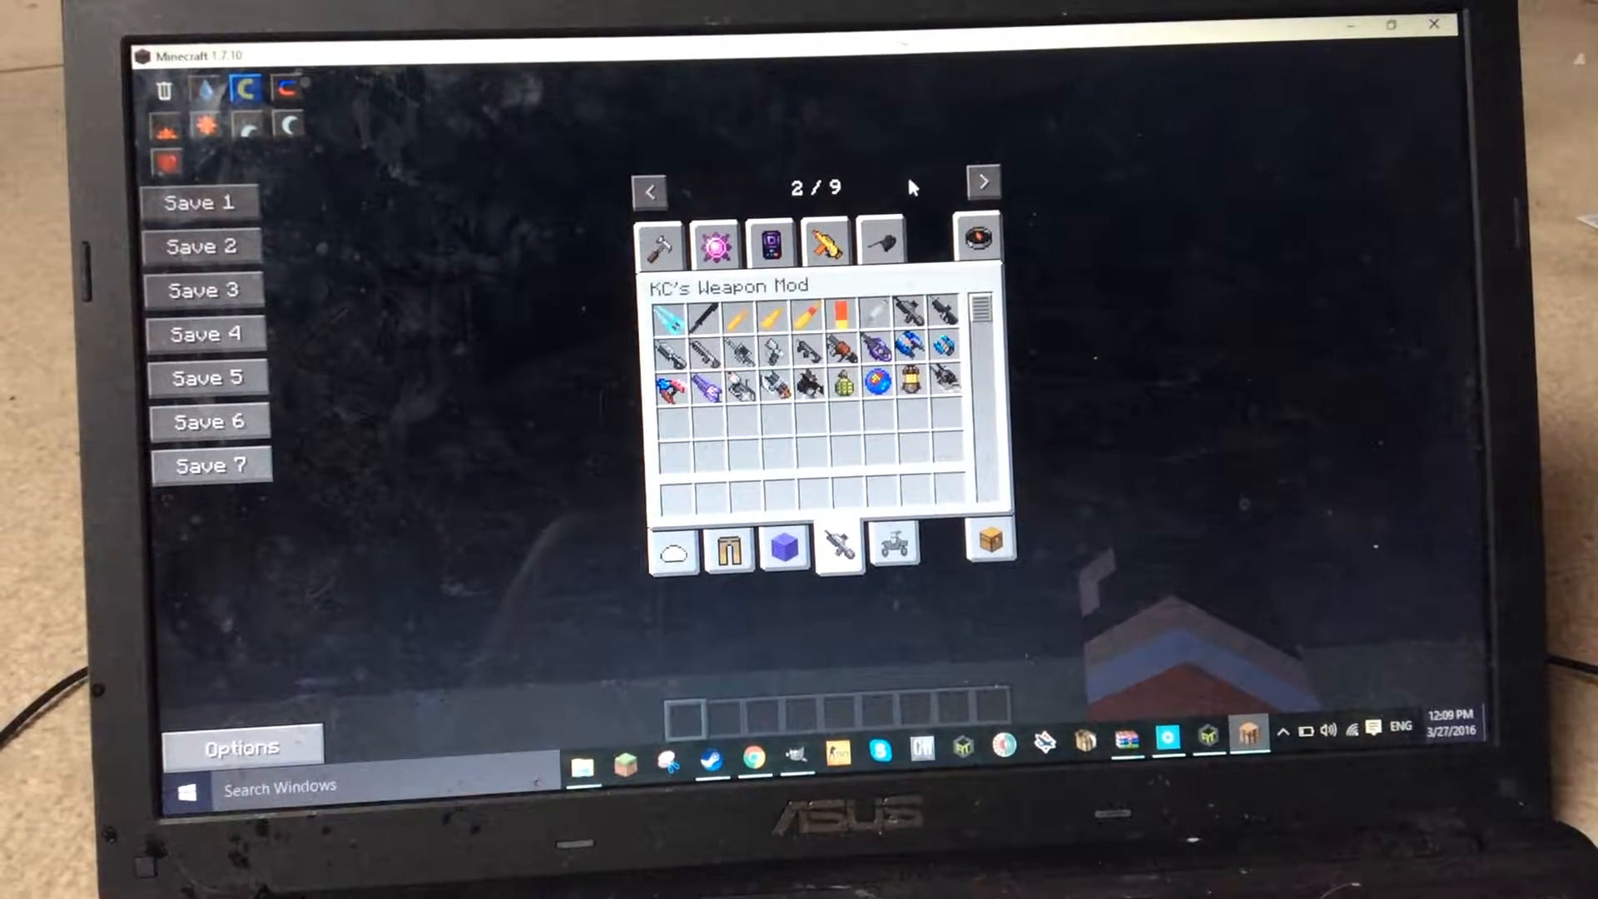
Advance the creative tab list from page 2/9 to page 3/9
left_click(982, 179)
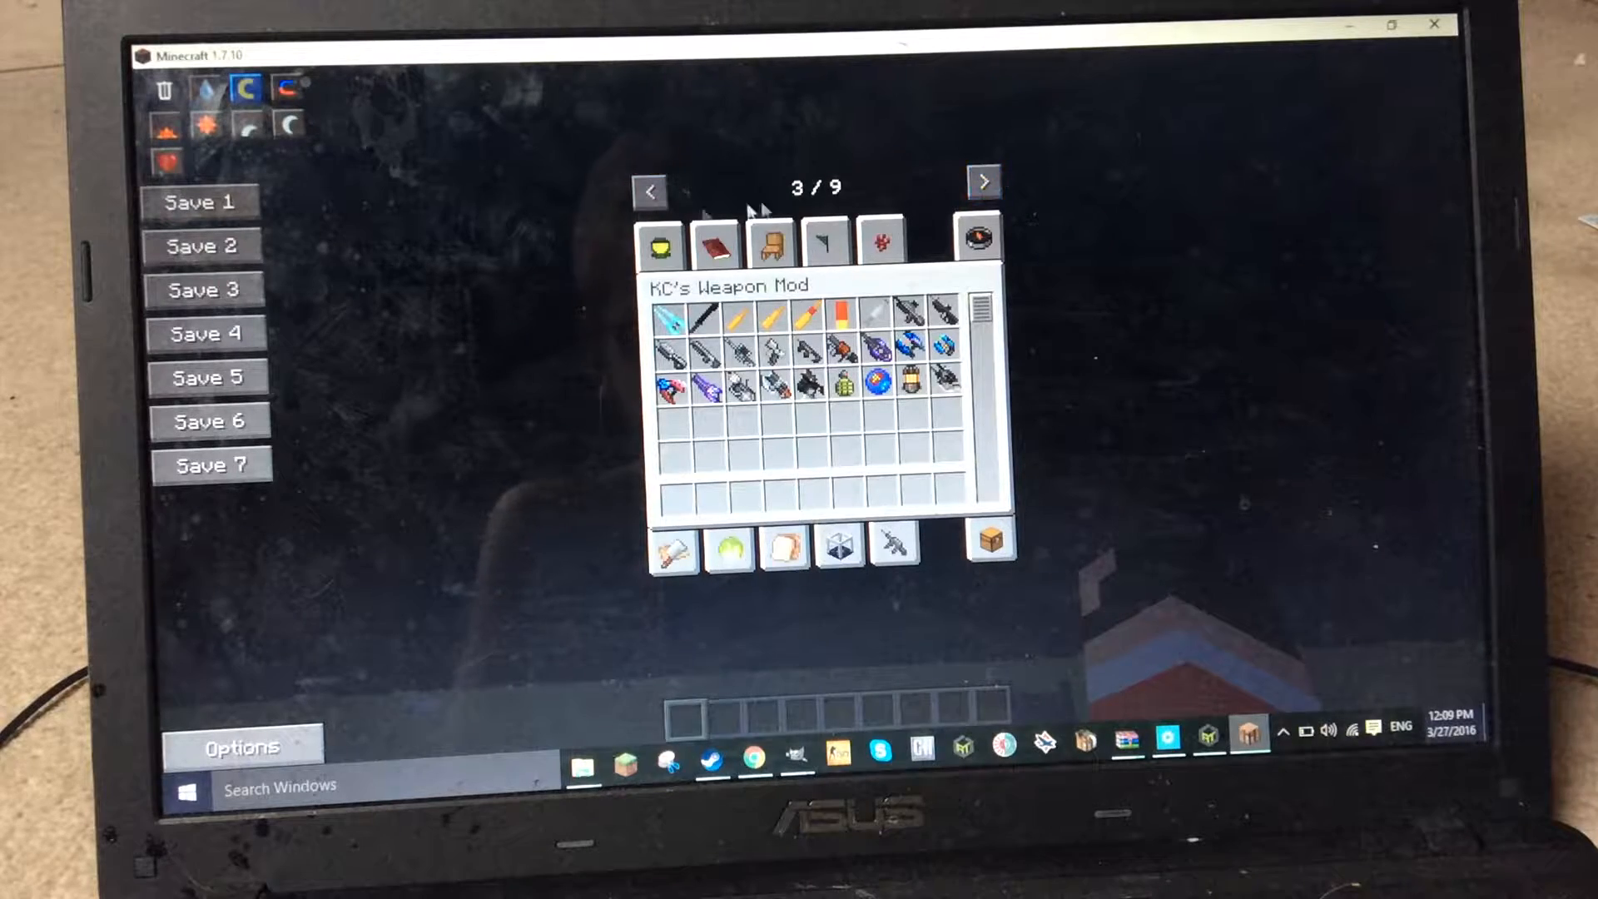
left_click(664, 239)
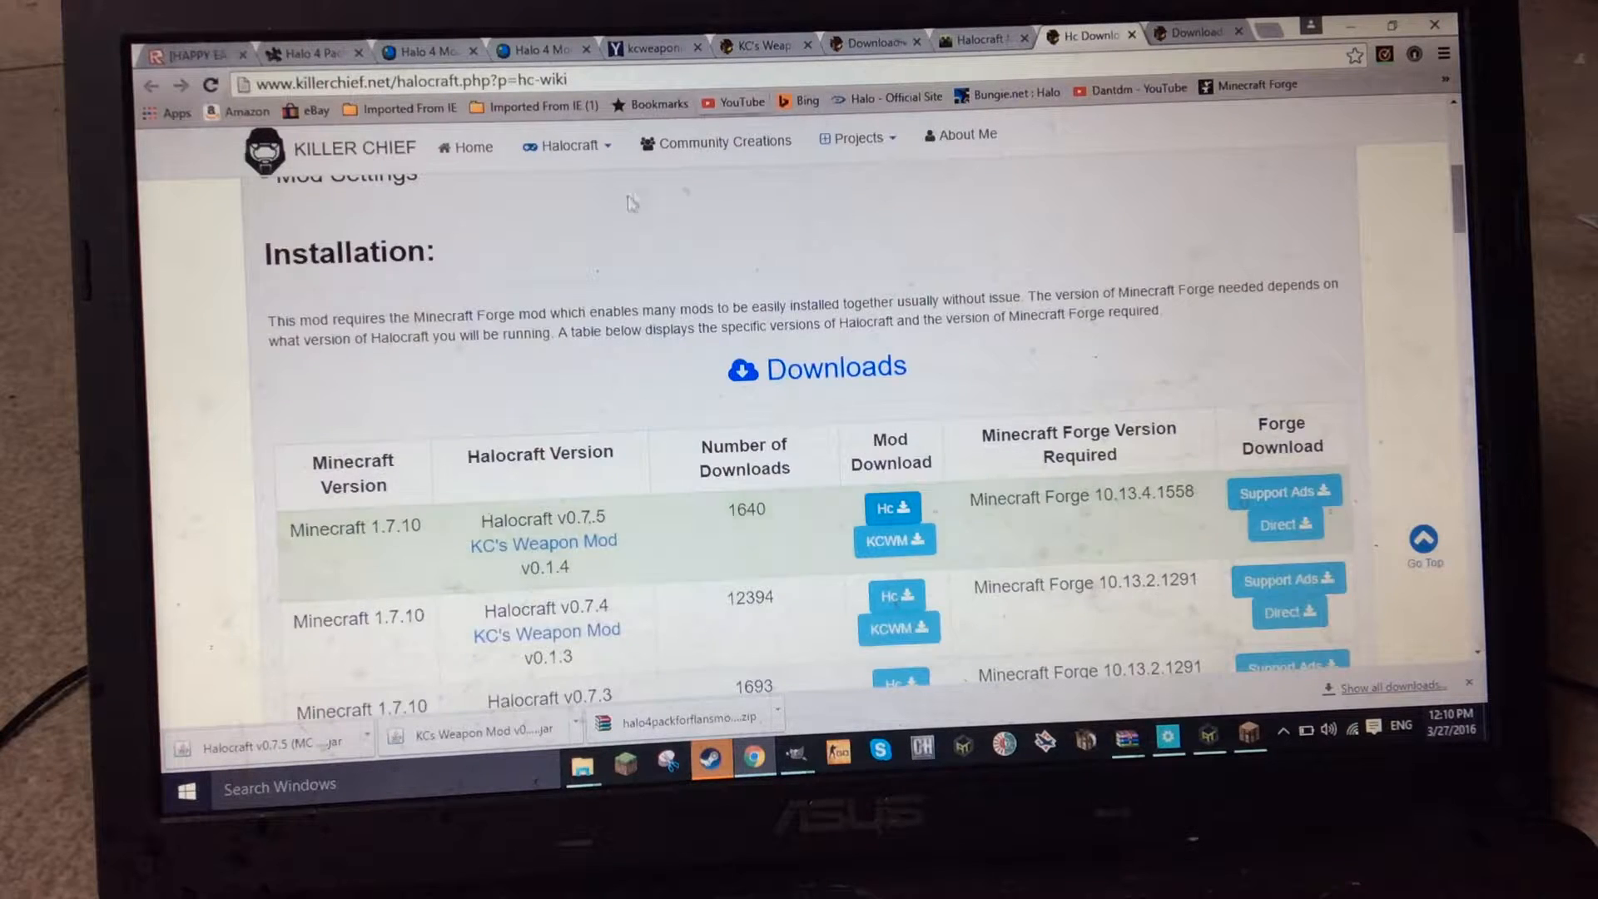
Download KC's Weapon Mod v0.1.4 from the Halocraft v0.7.5 row of the Downloads table
scroll("up", 3)
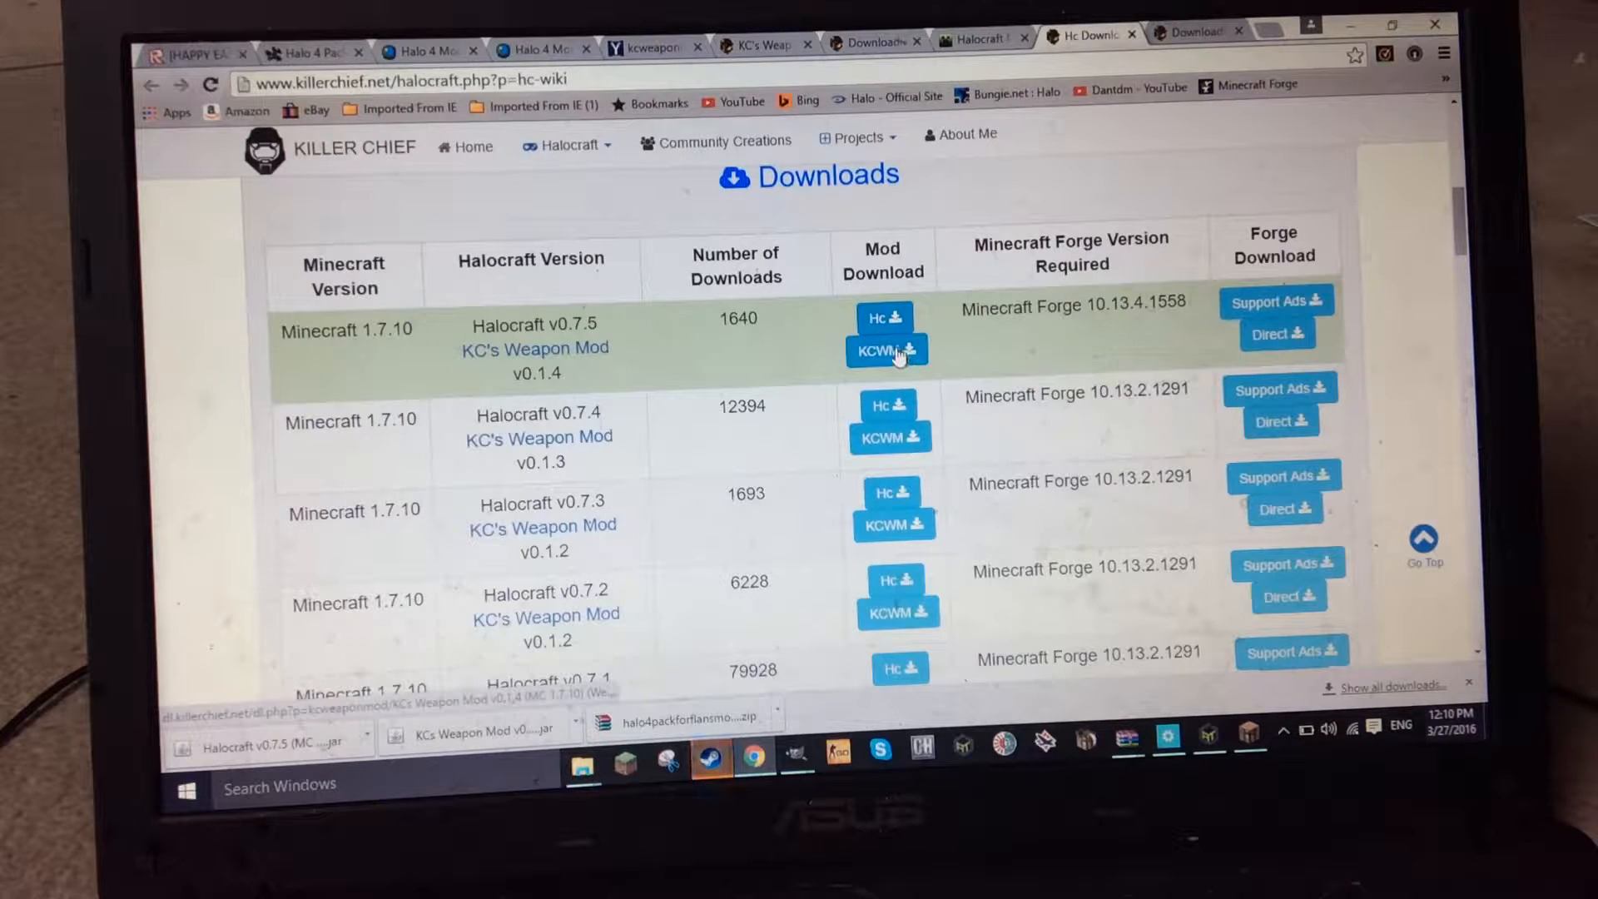
left_click(885, 348)
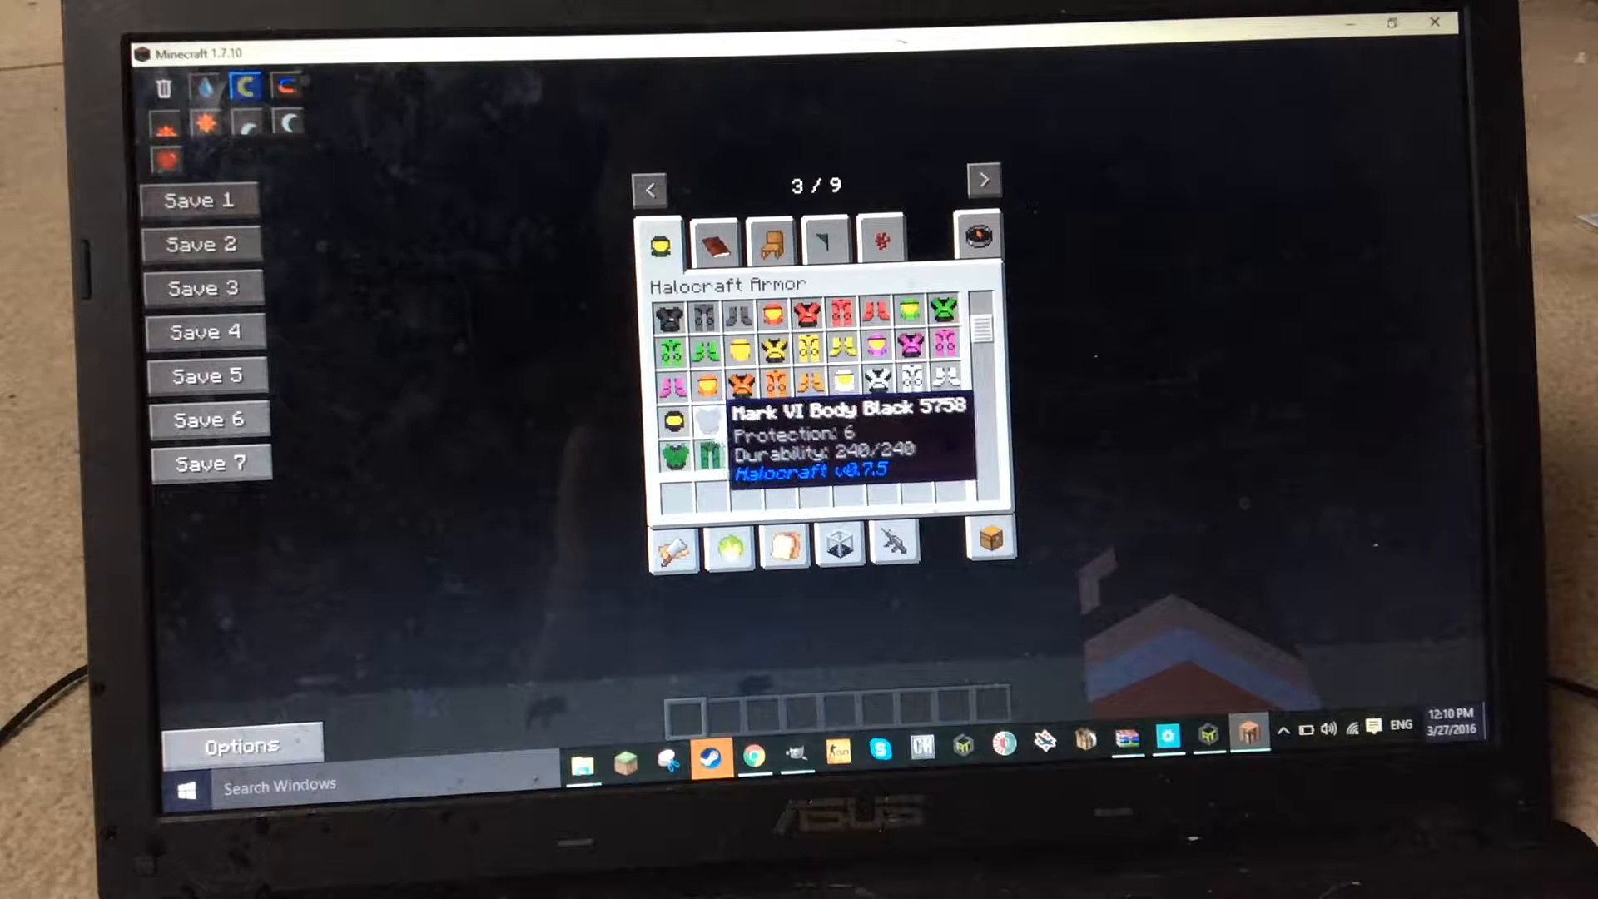
Scroll down the Halocraft Armor list to the Security helmets and bodies
scroll("down", 3)
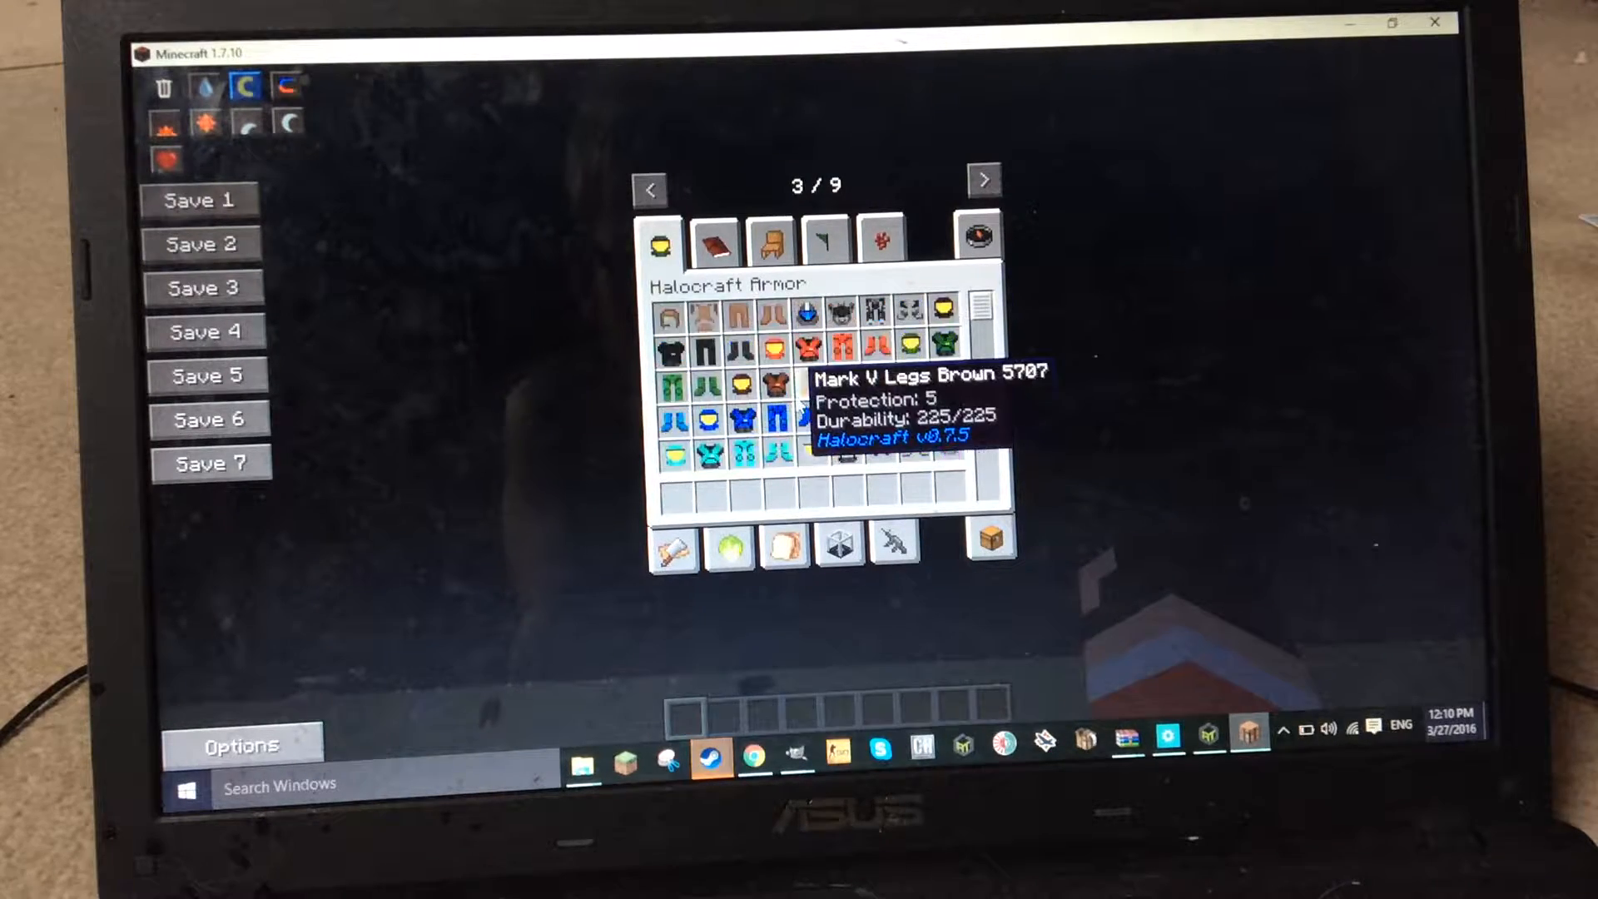
mouse_move(975, 333)
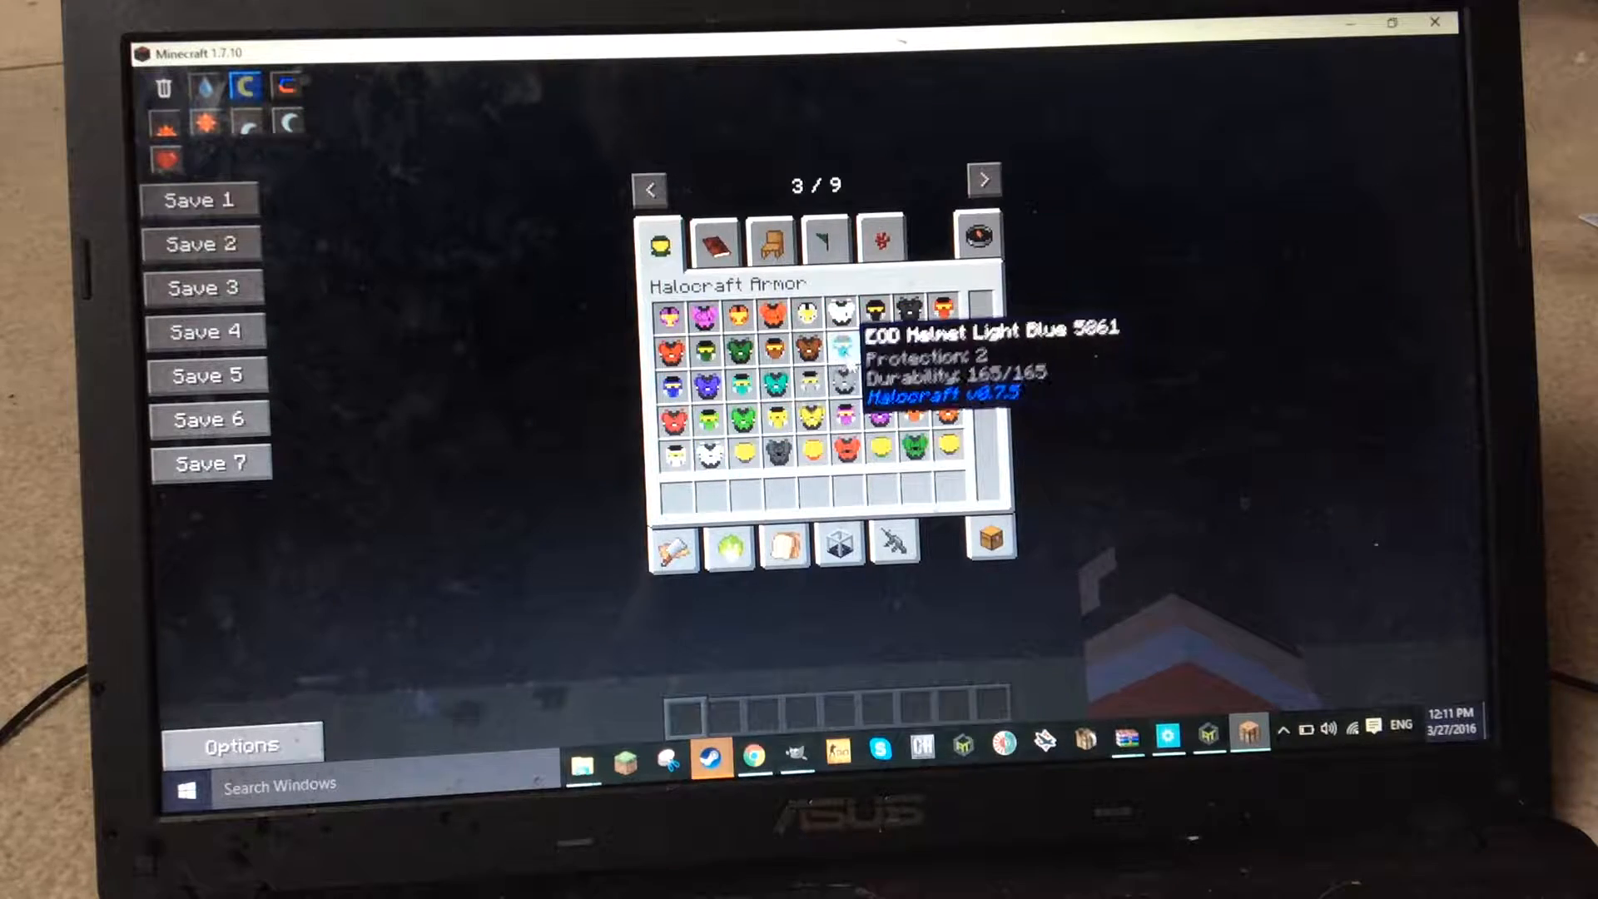
mouse_move(735, 447)
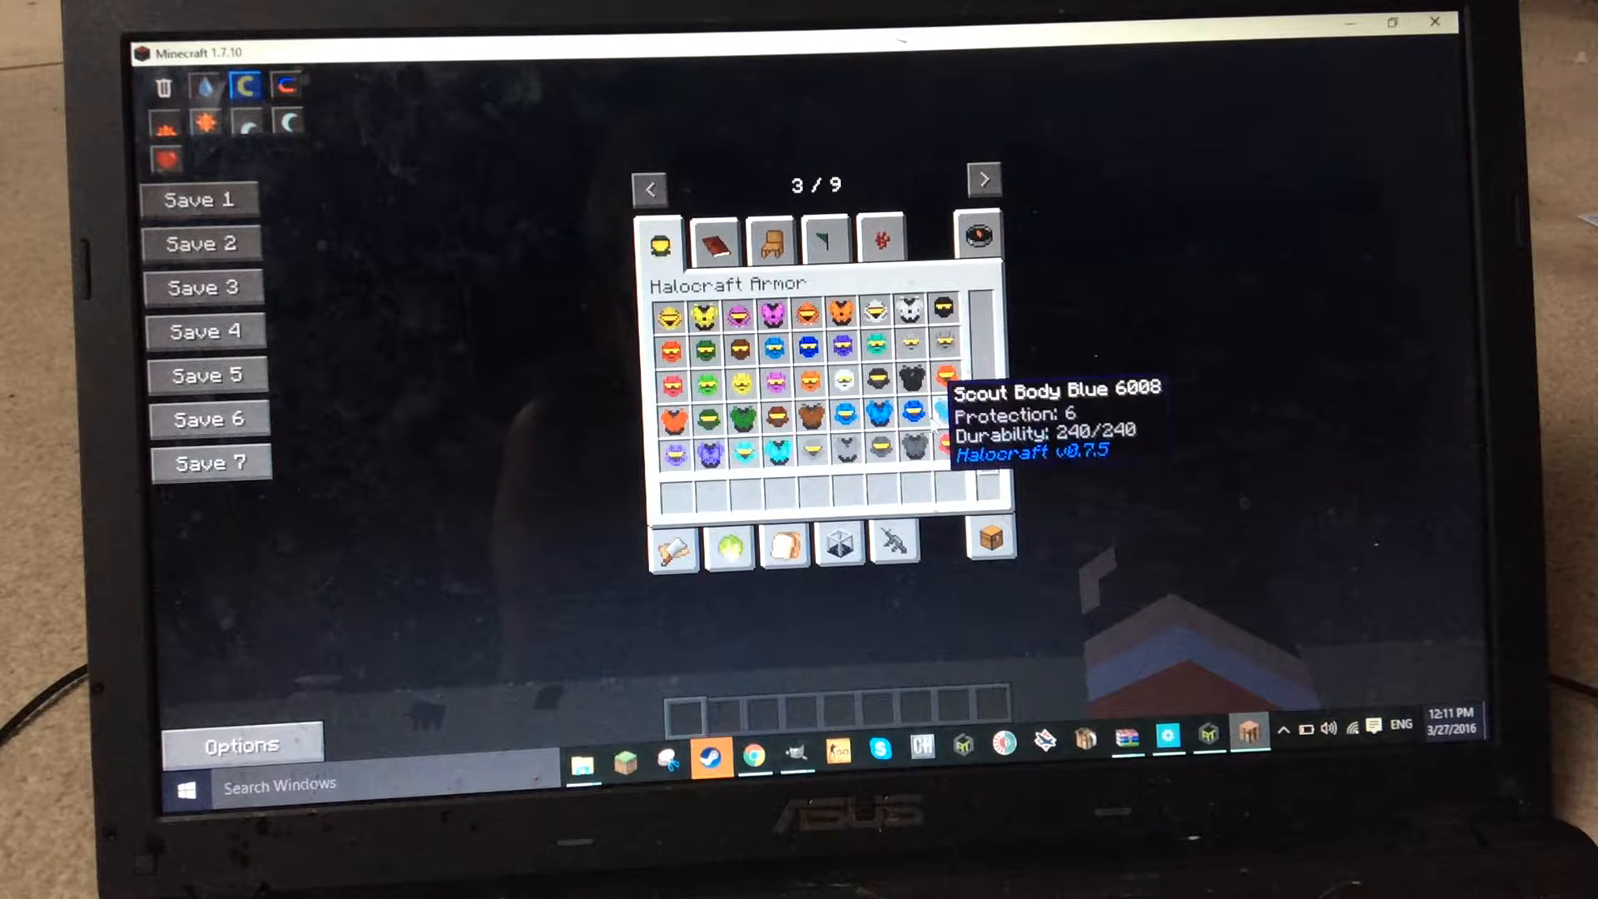
scroll("down", 3)
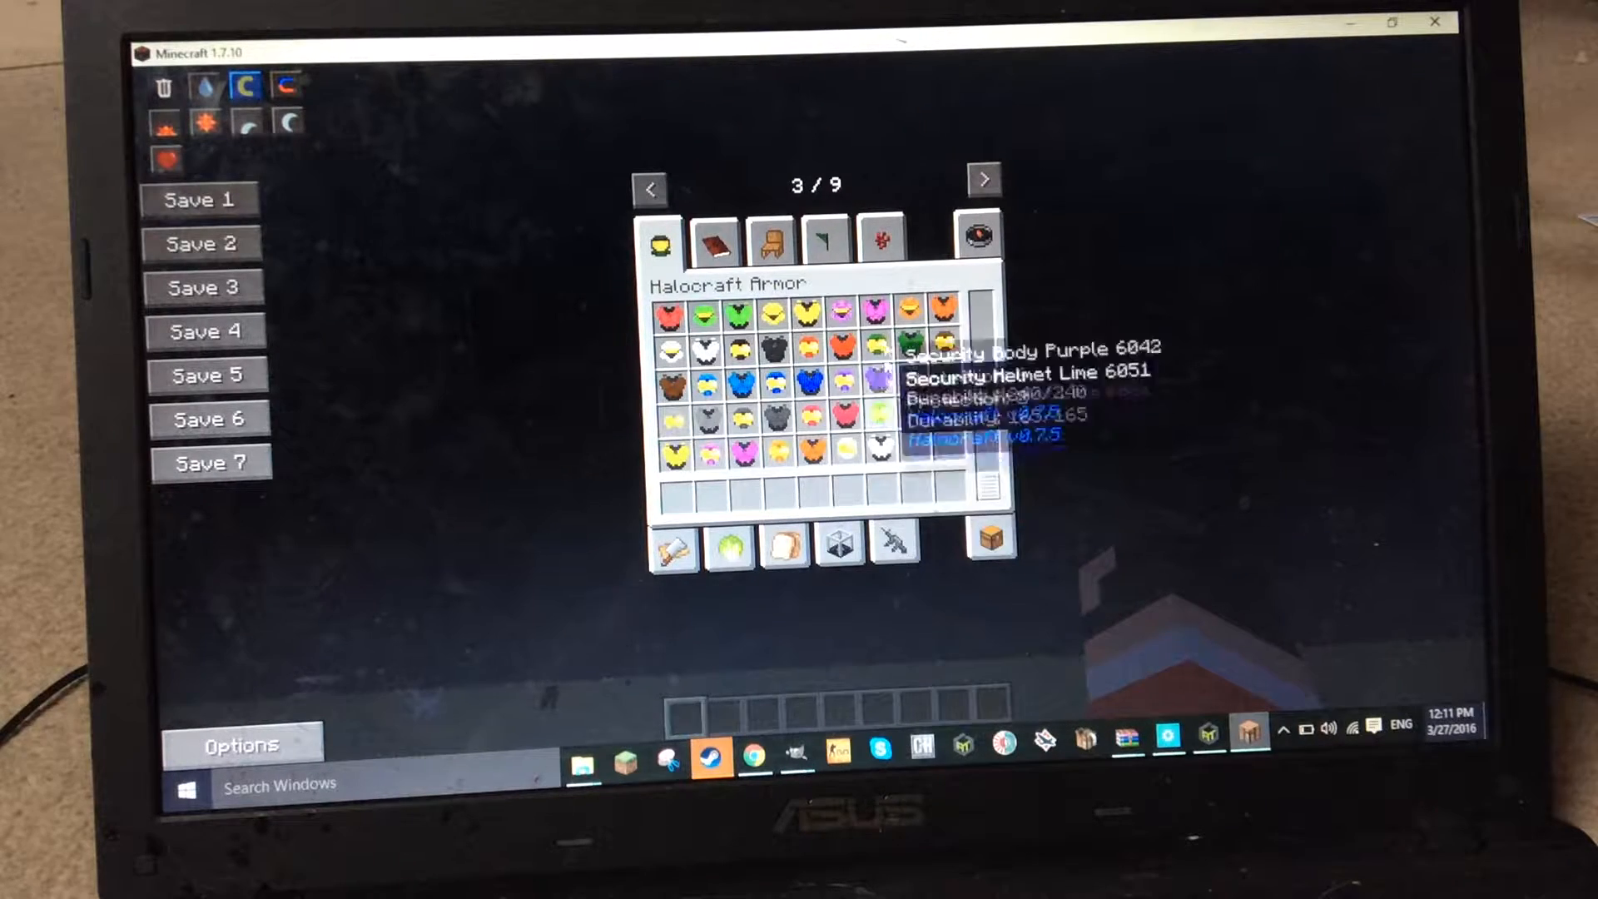
Browse OpenBlocks and Furniture tabs, return to page 2/9 and take the Energy Sword
left_click(769, 238)
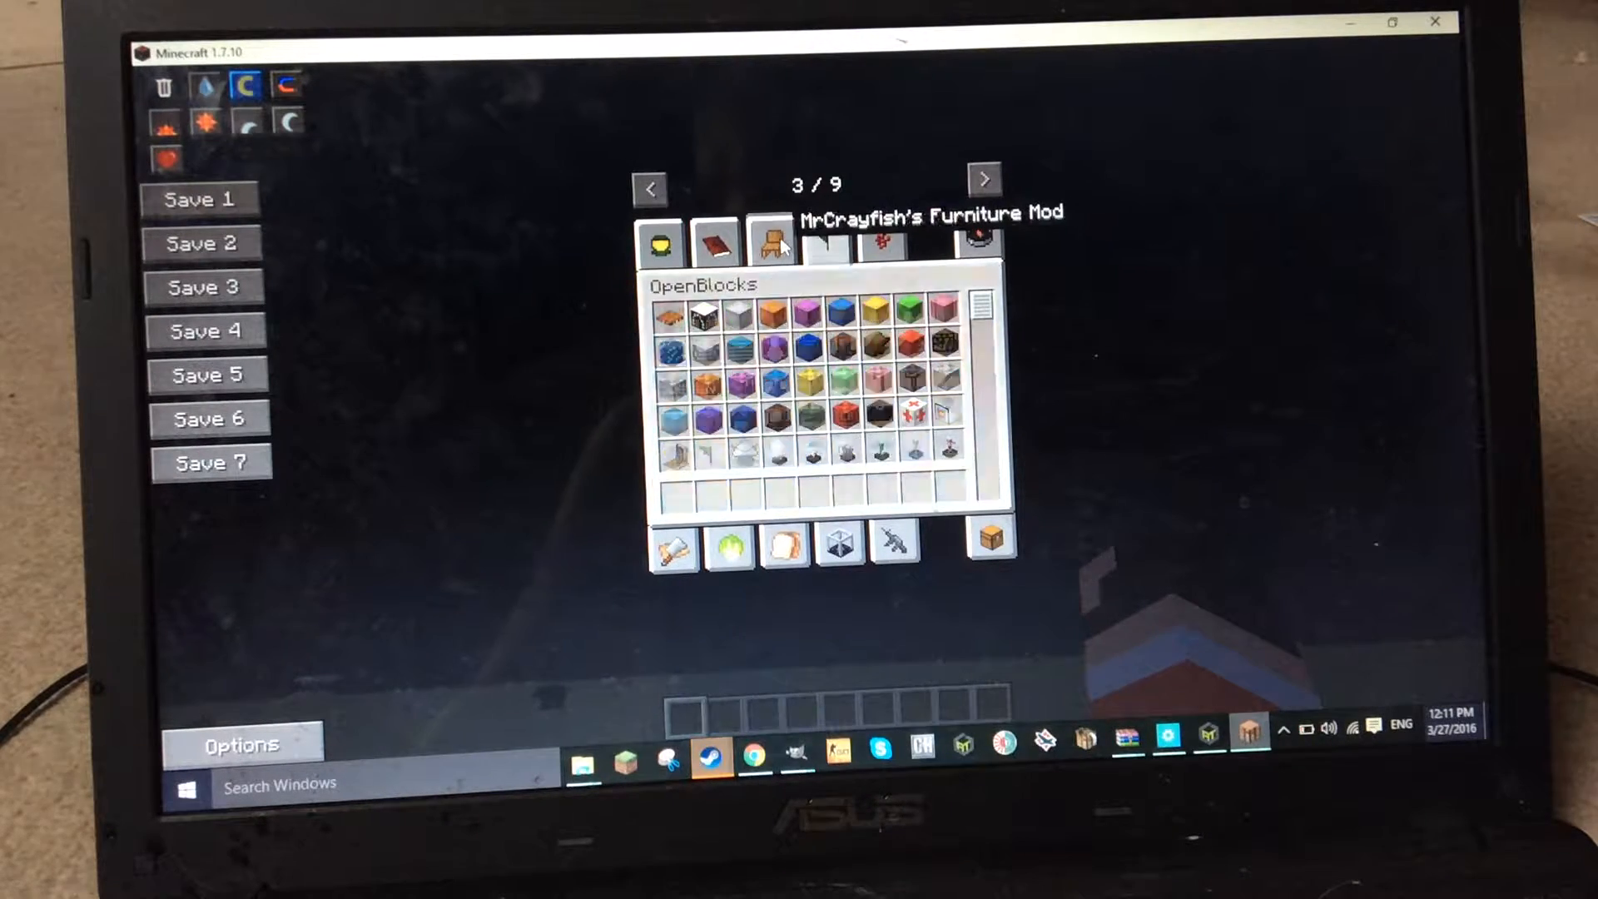
left_click(768, 242)
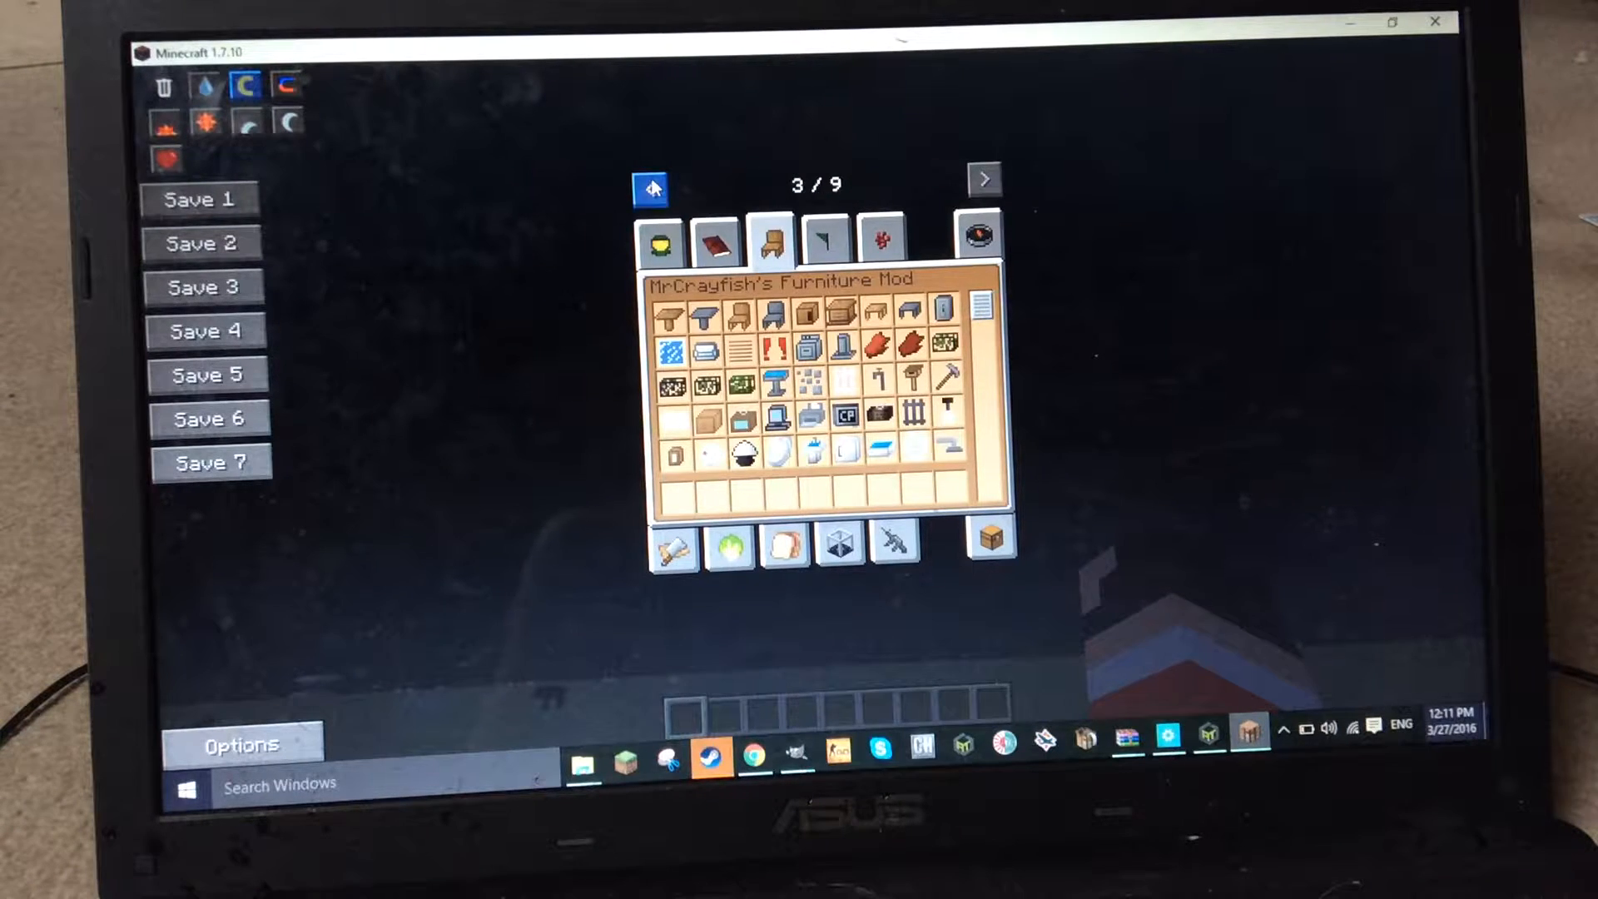
left_click(650, 180)
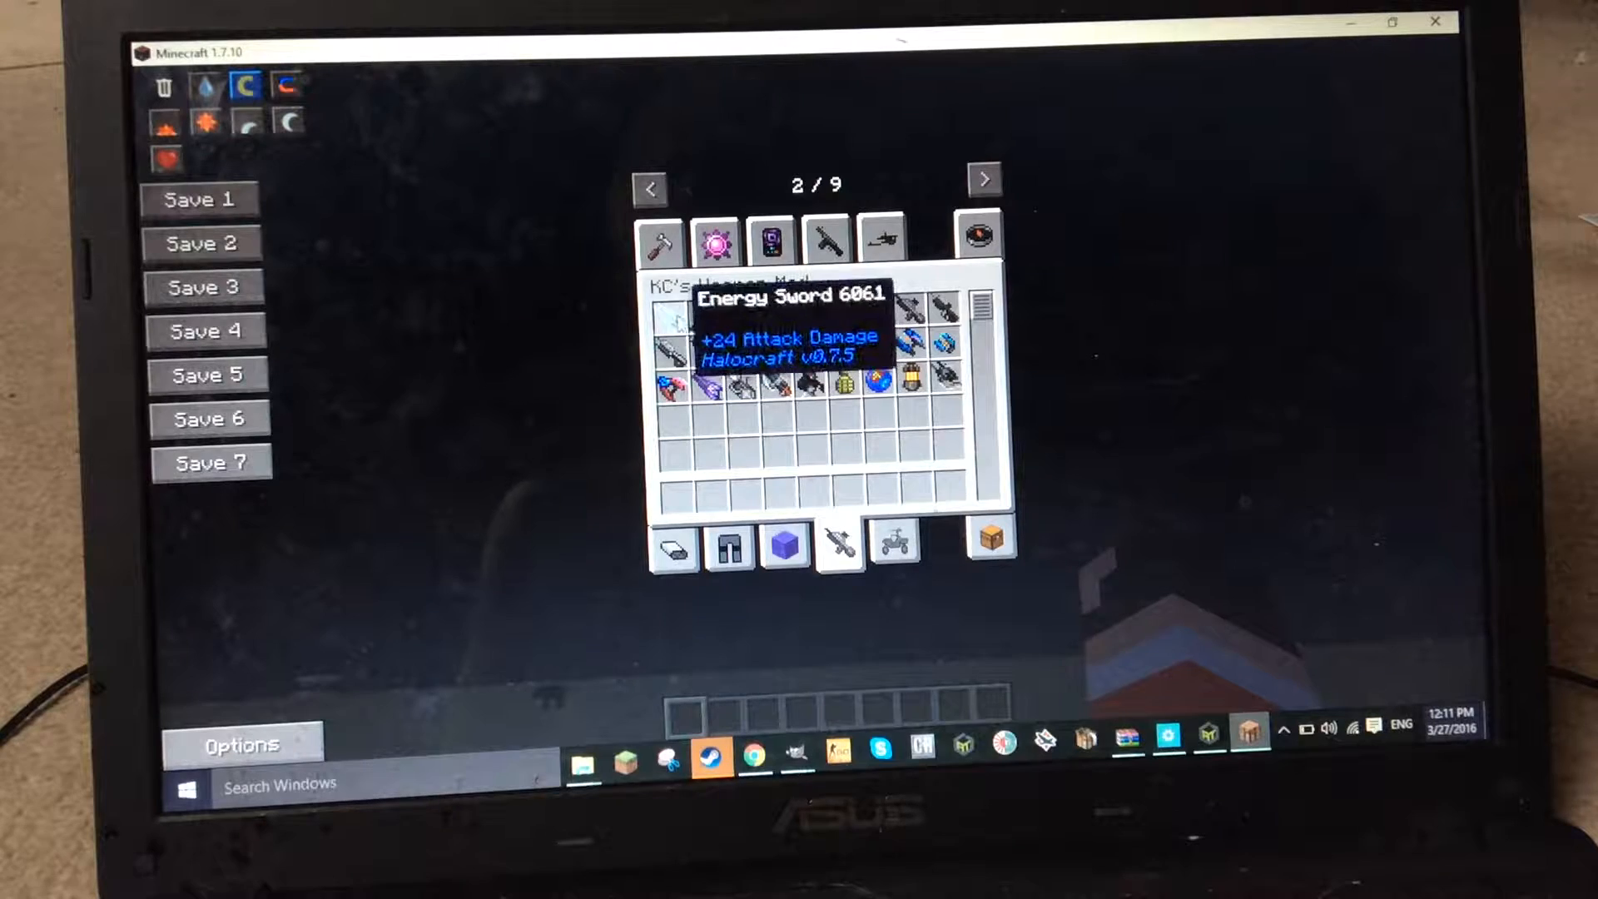
left_click(674, 321)
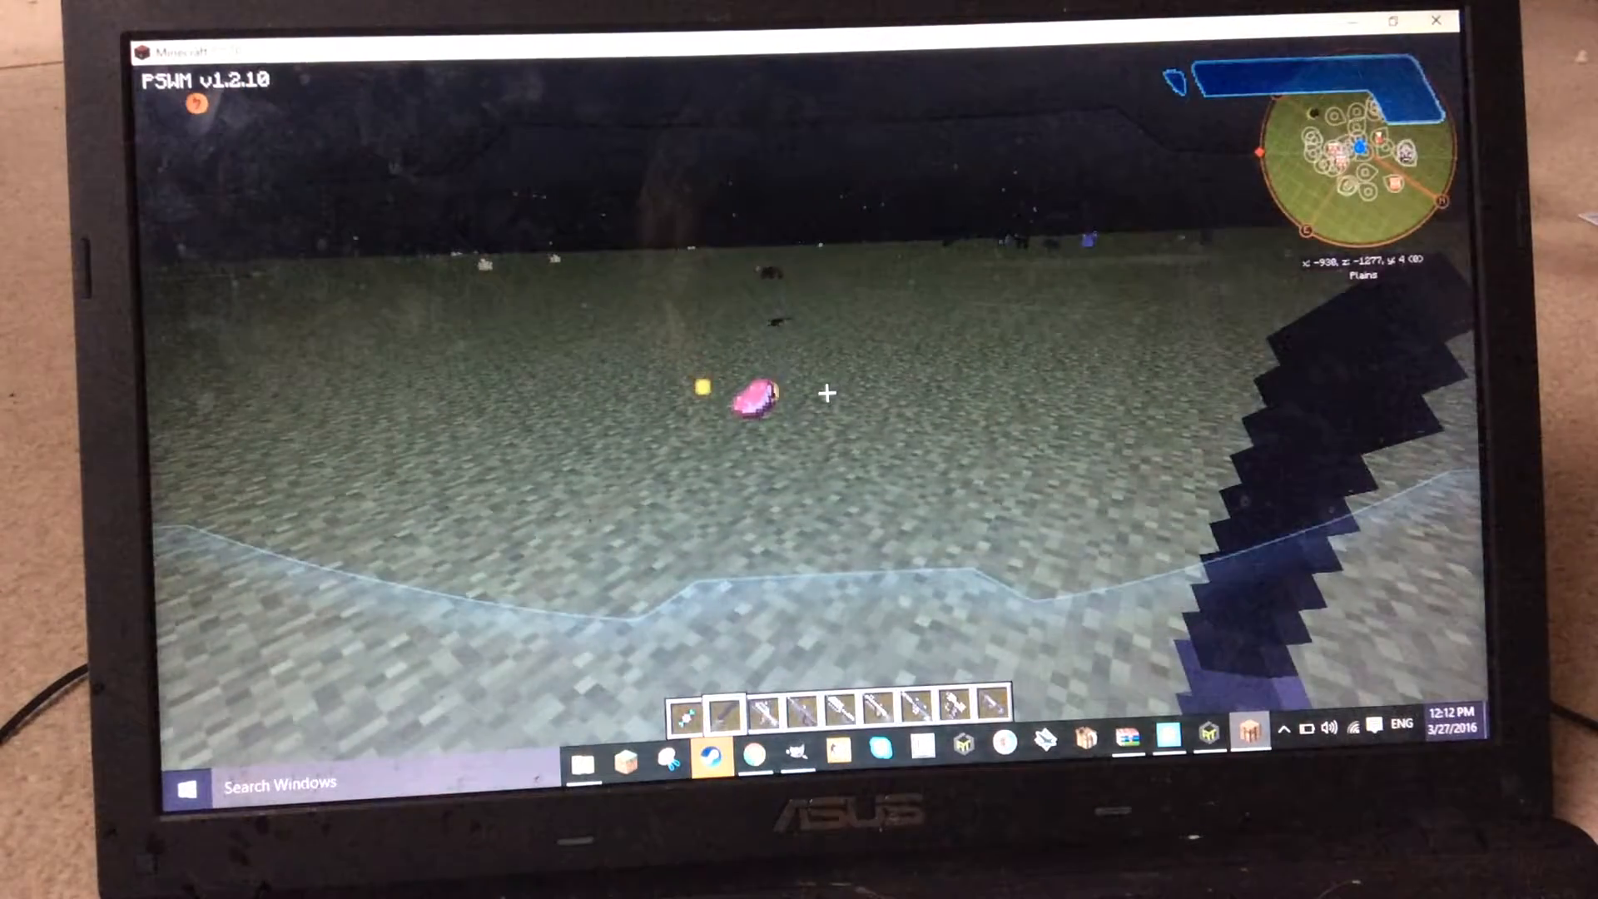
Switch from the dark sword to the scoped rifle after the kill
key("e")
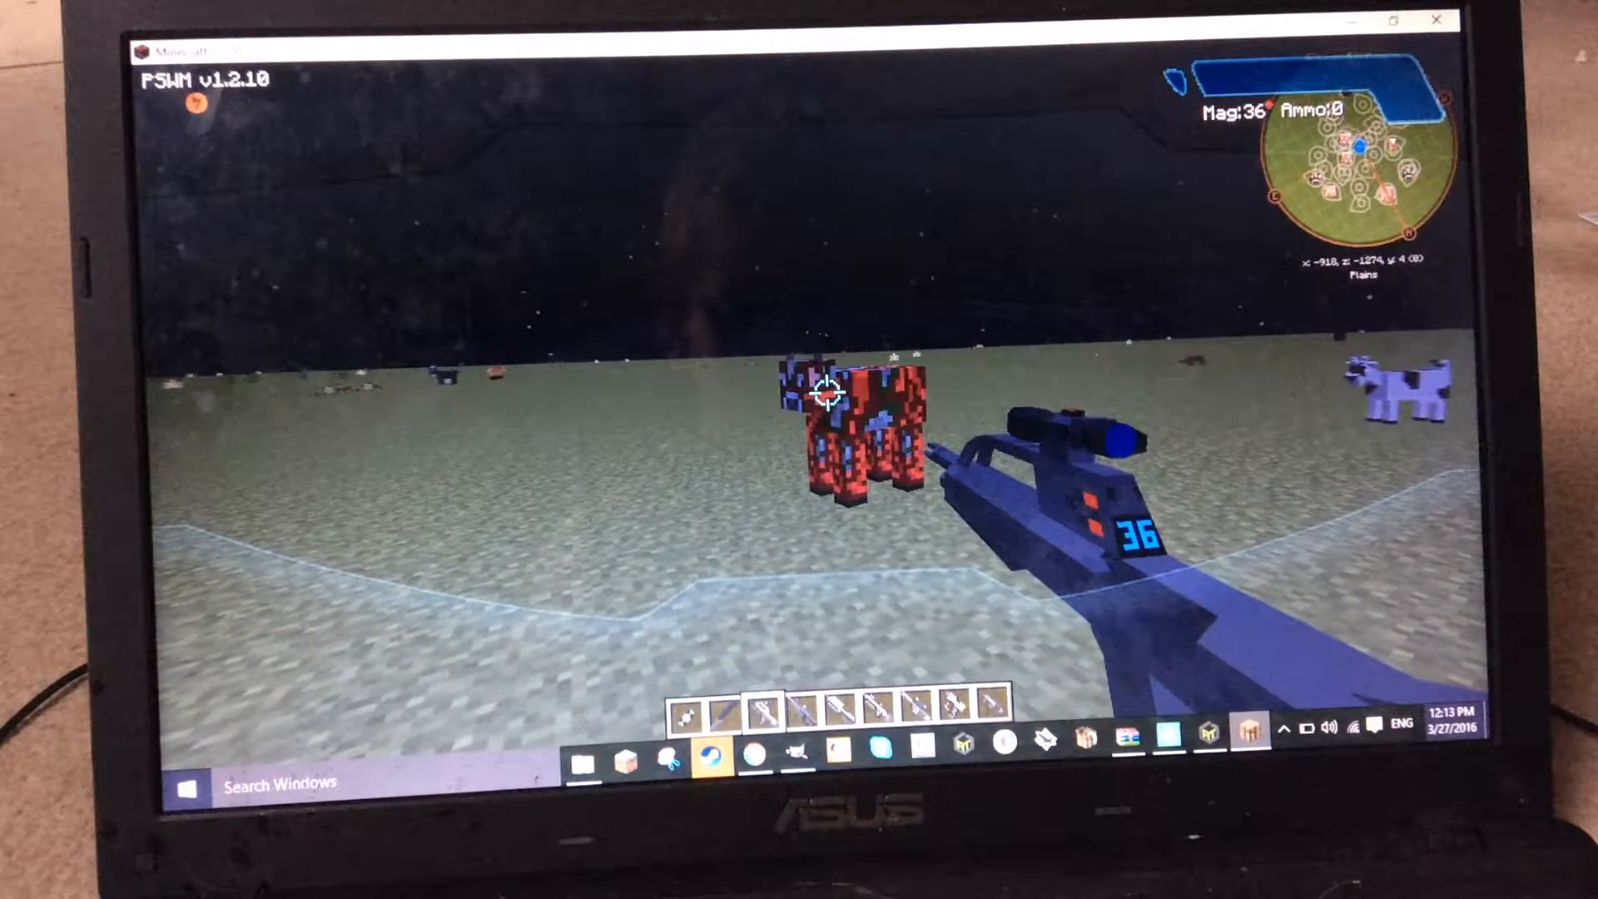
Shoot the red-spotted cow with the scoped rifle, then move to the next gun
left_click(825, 391)
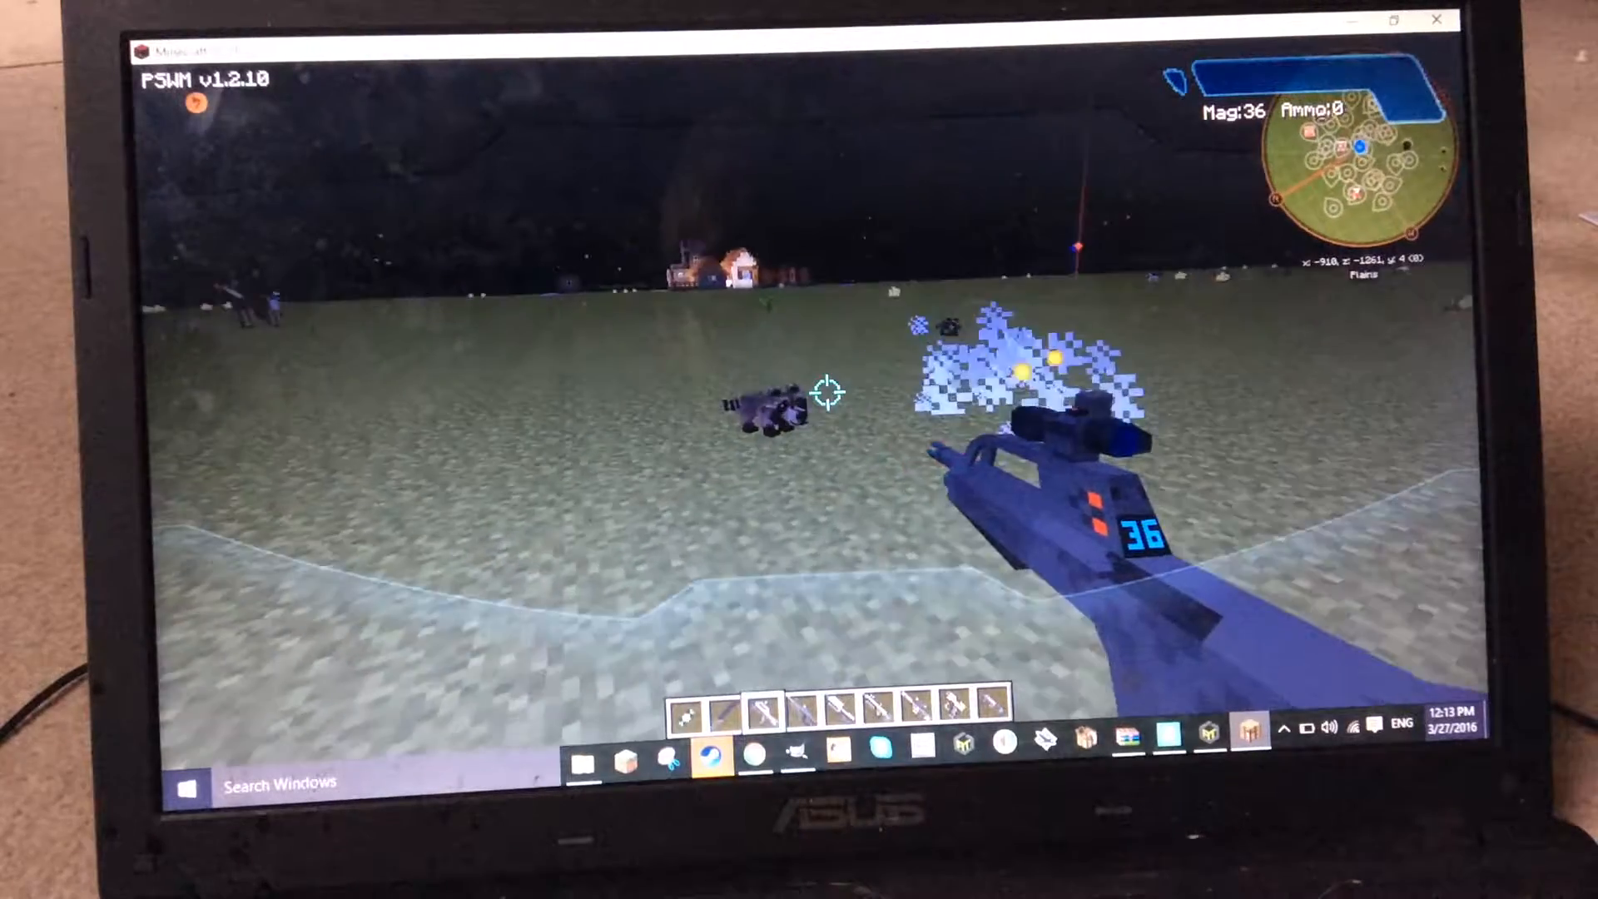
key("e")
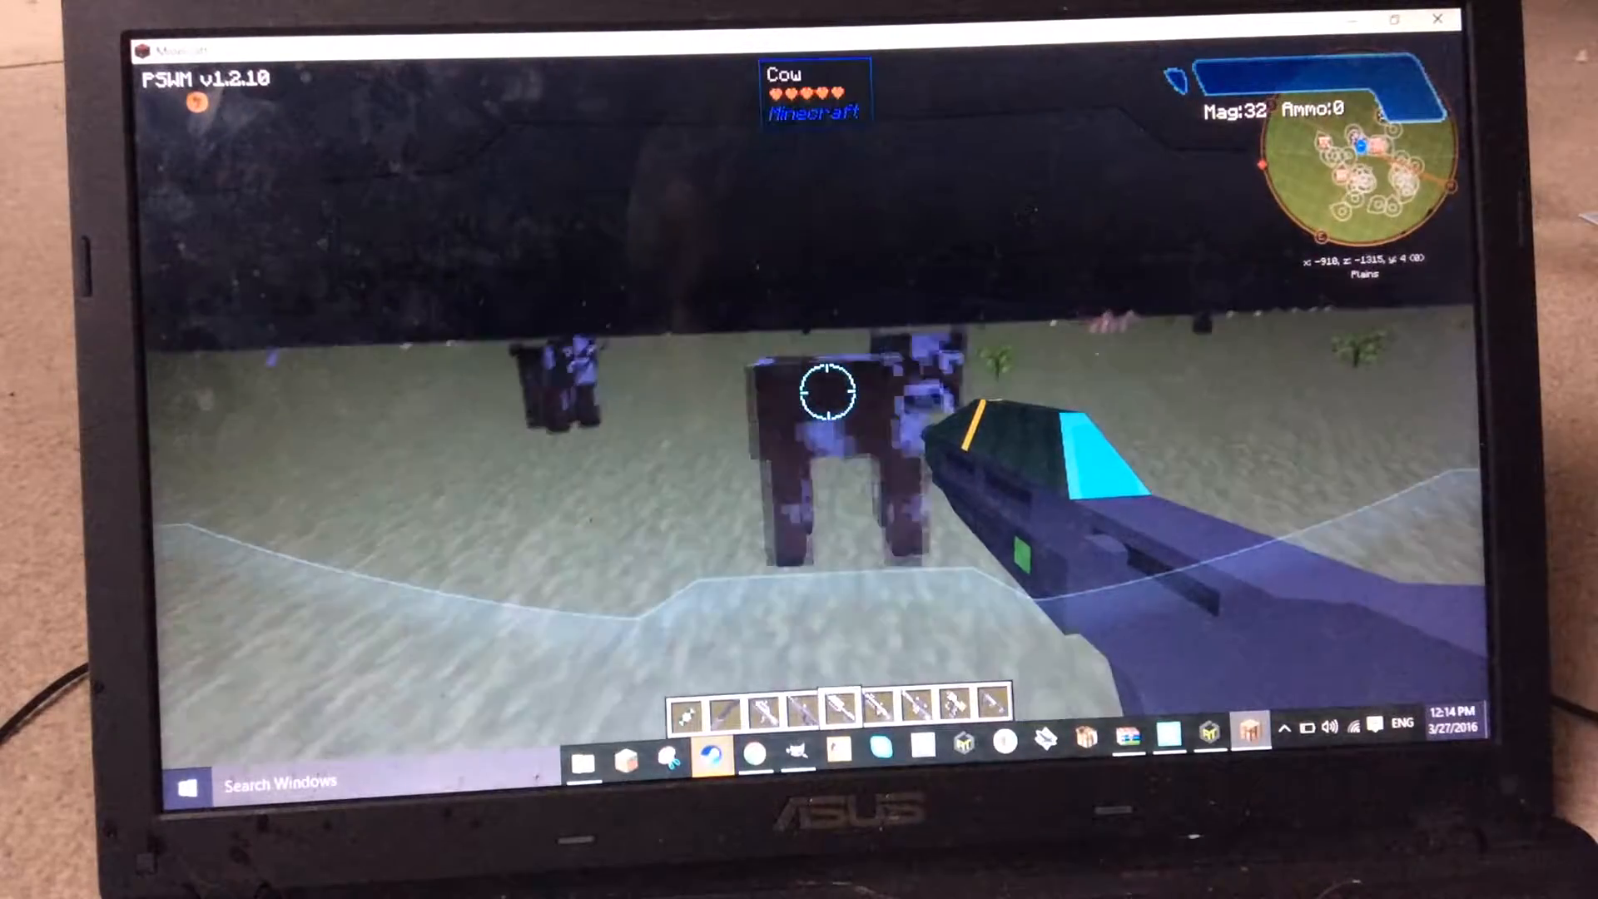
Fire the cyan-tipped gun repeatedly at the cow straight ahead
left_click(825, 389)
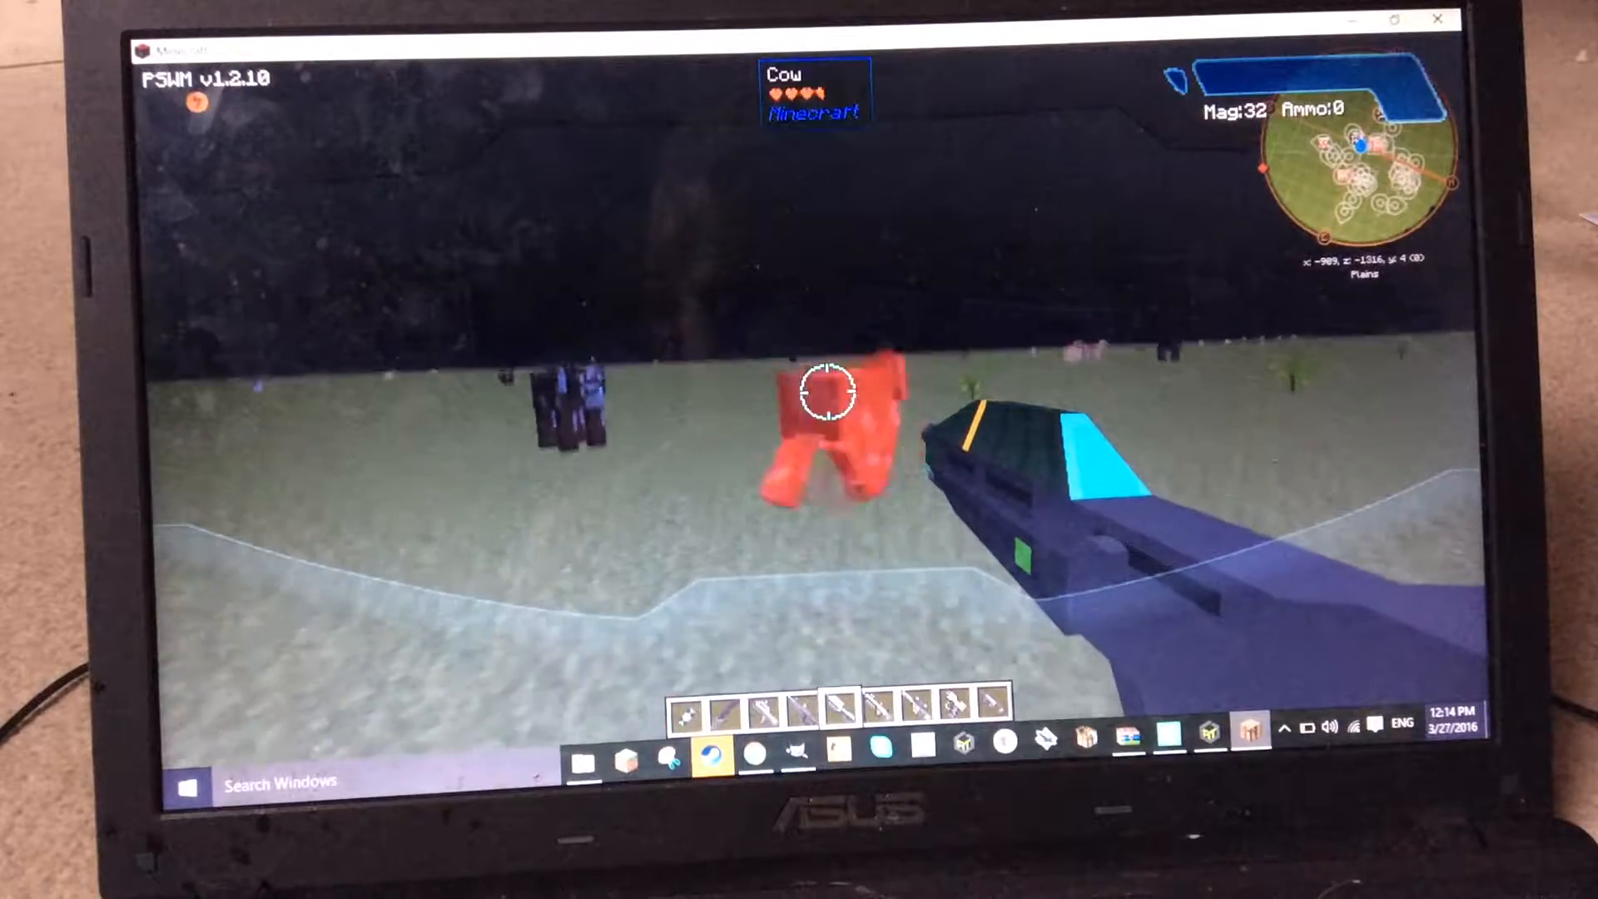
left_click(826, 390)
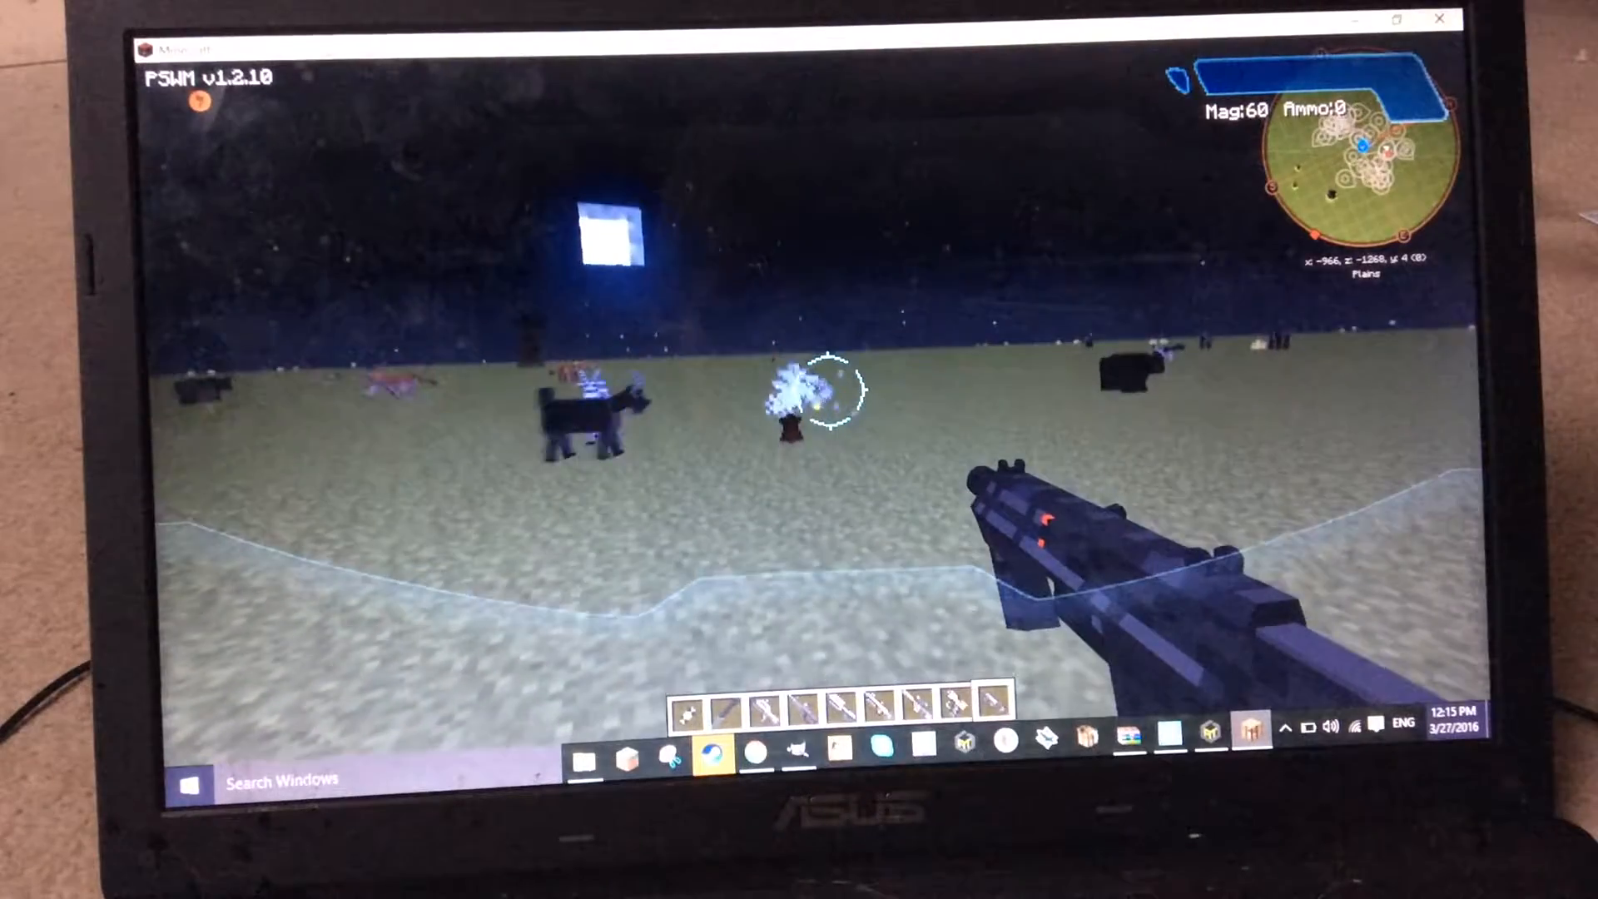
Switch from the 60-round gun to the heavy twin-barreled weapon
key("e")
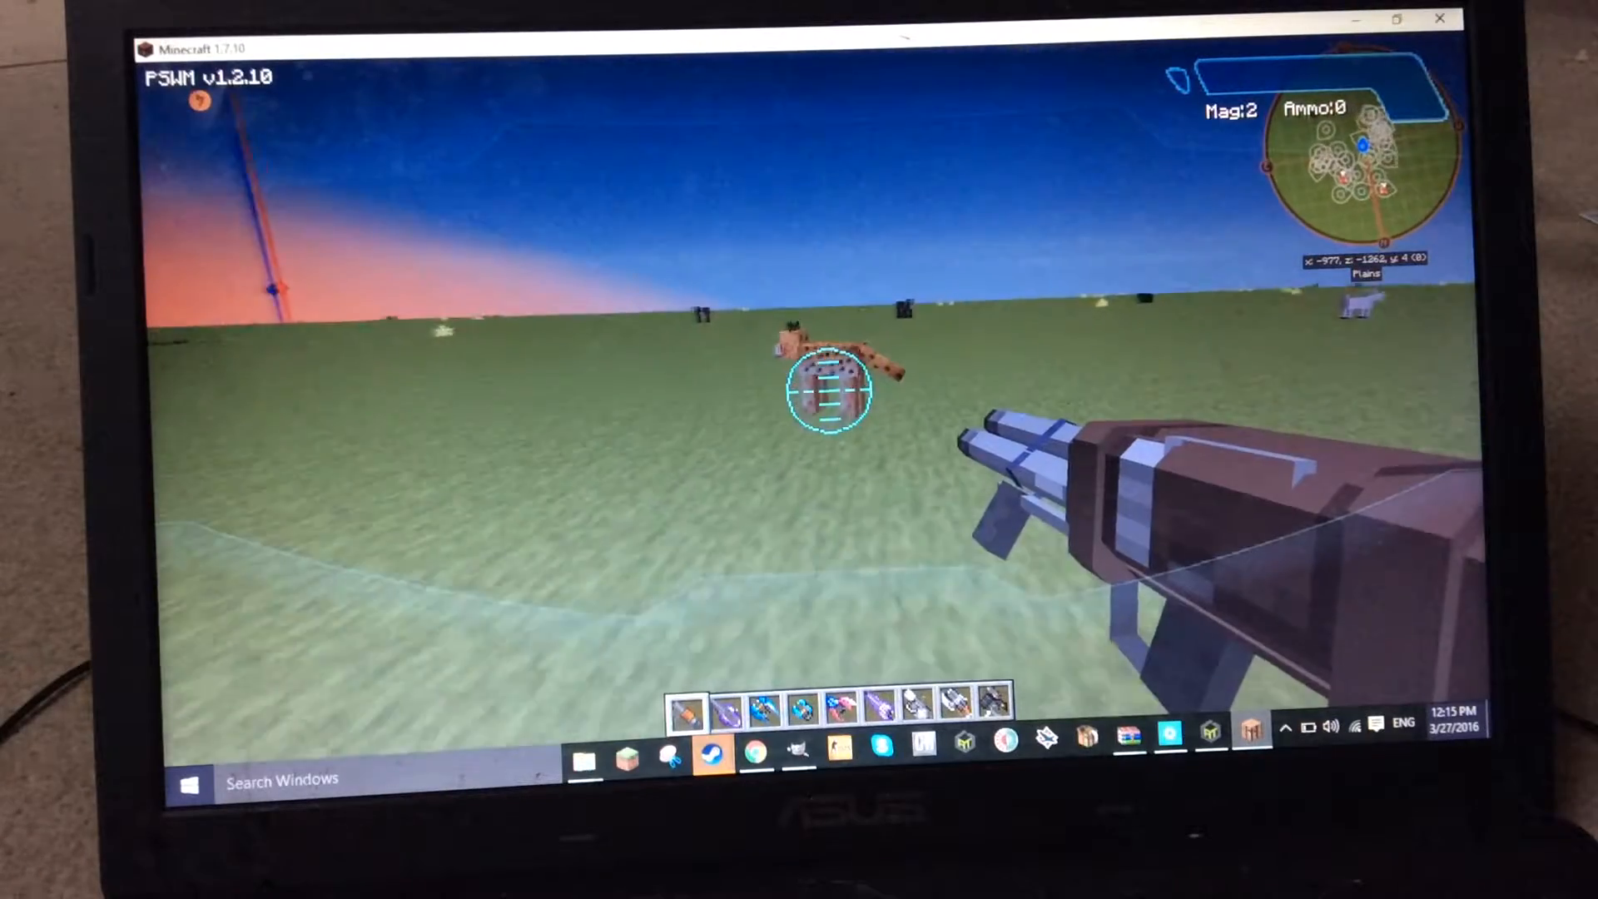
Launch a rocket at the ocelot, then select the Flamethrower in slot 2
left_click(799, 396)
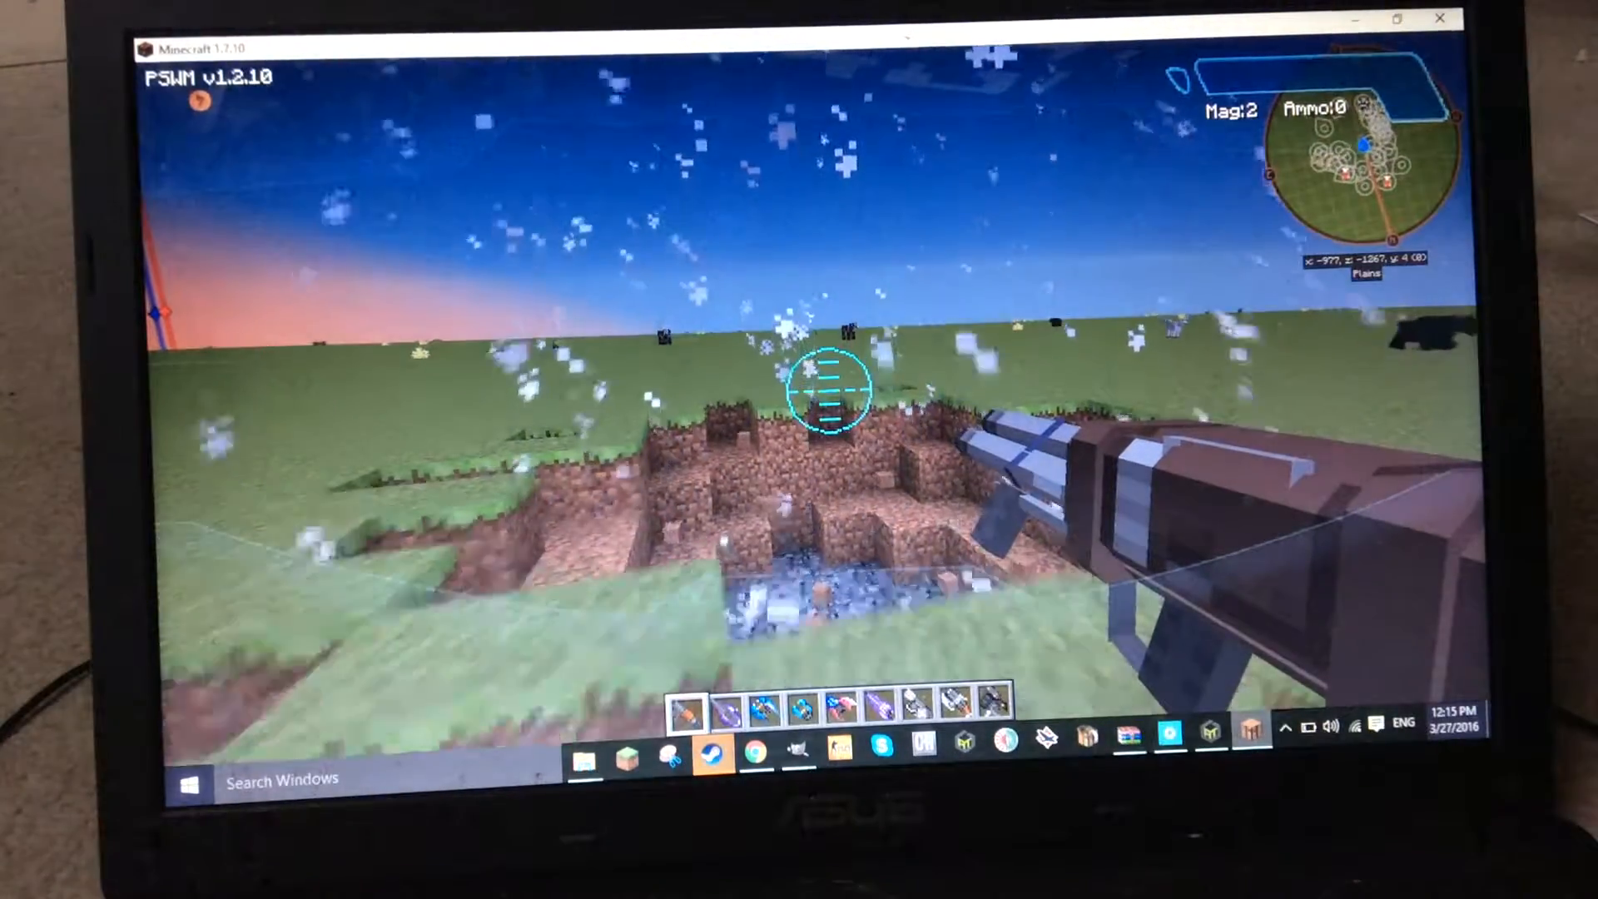
key("2")
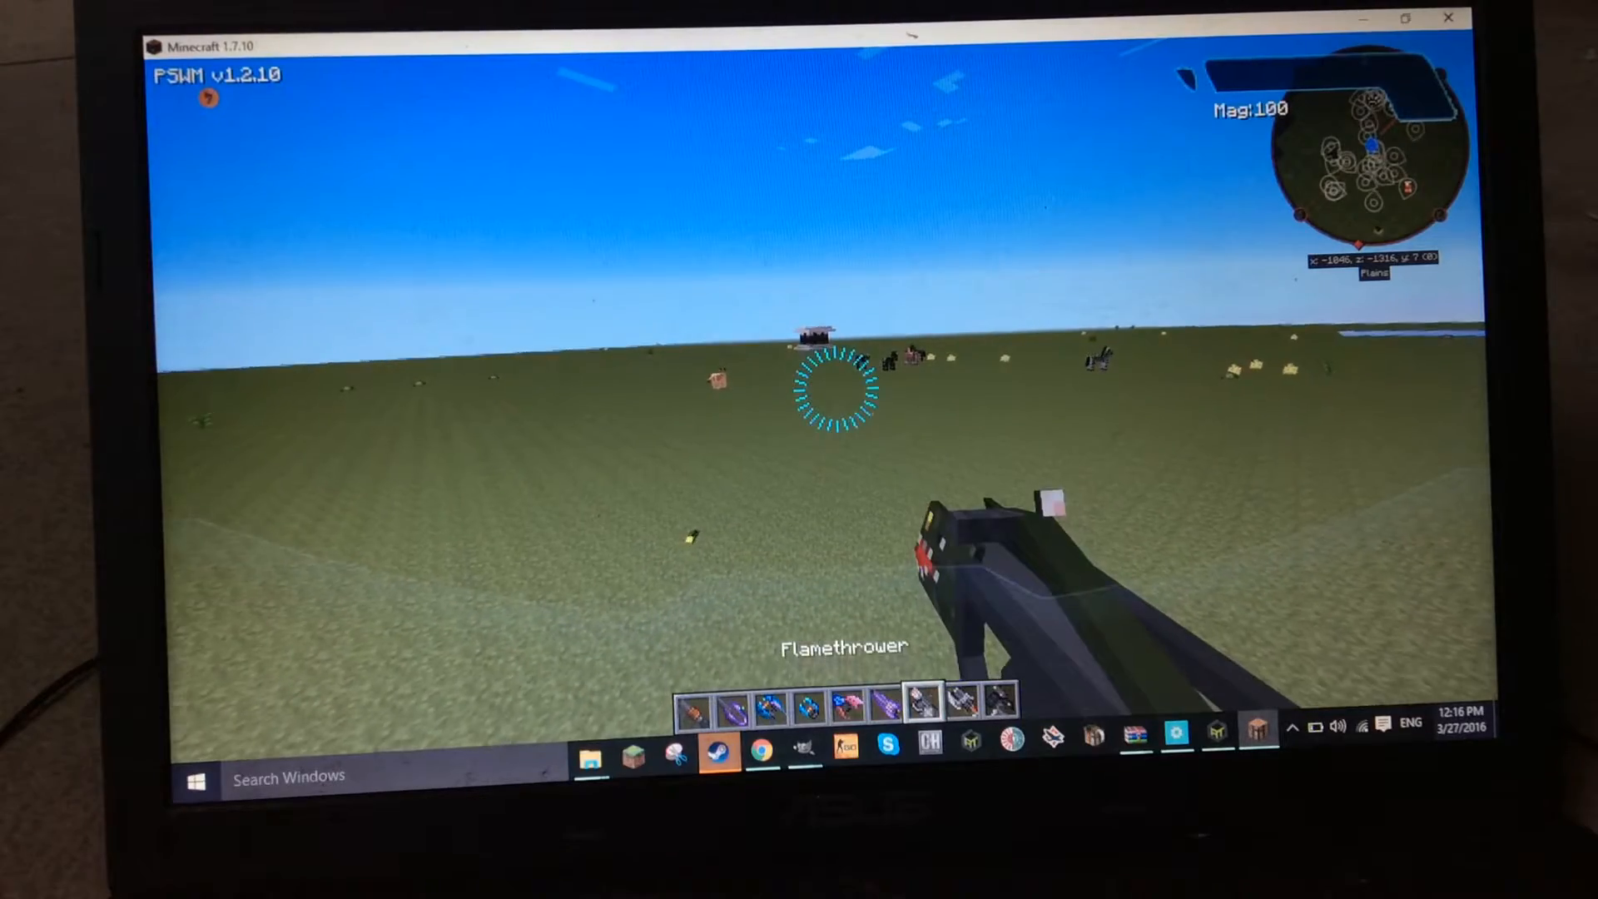
Fire at the distant animals, then reopen the creative inventory on page 2/9
left_click(840, 398)
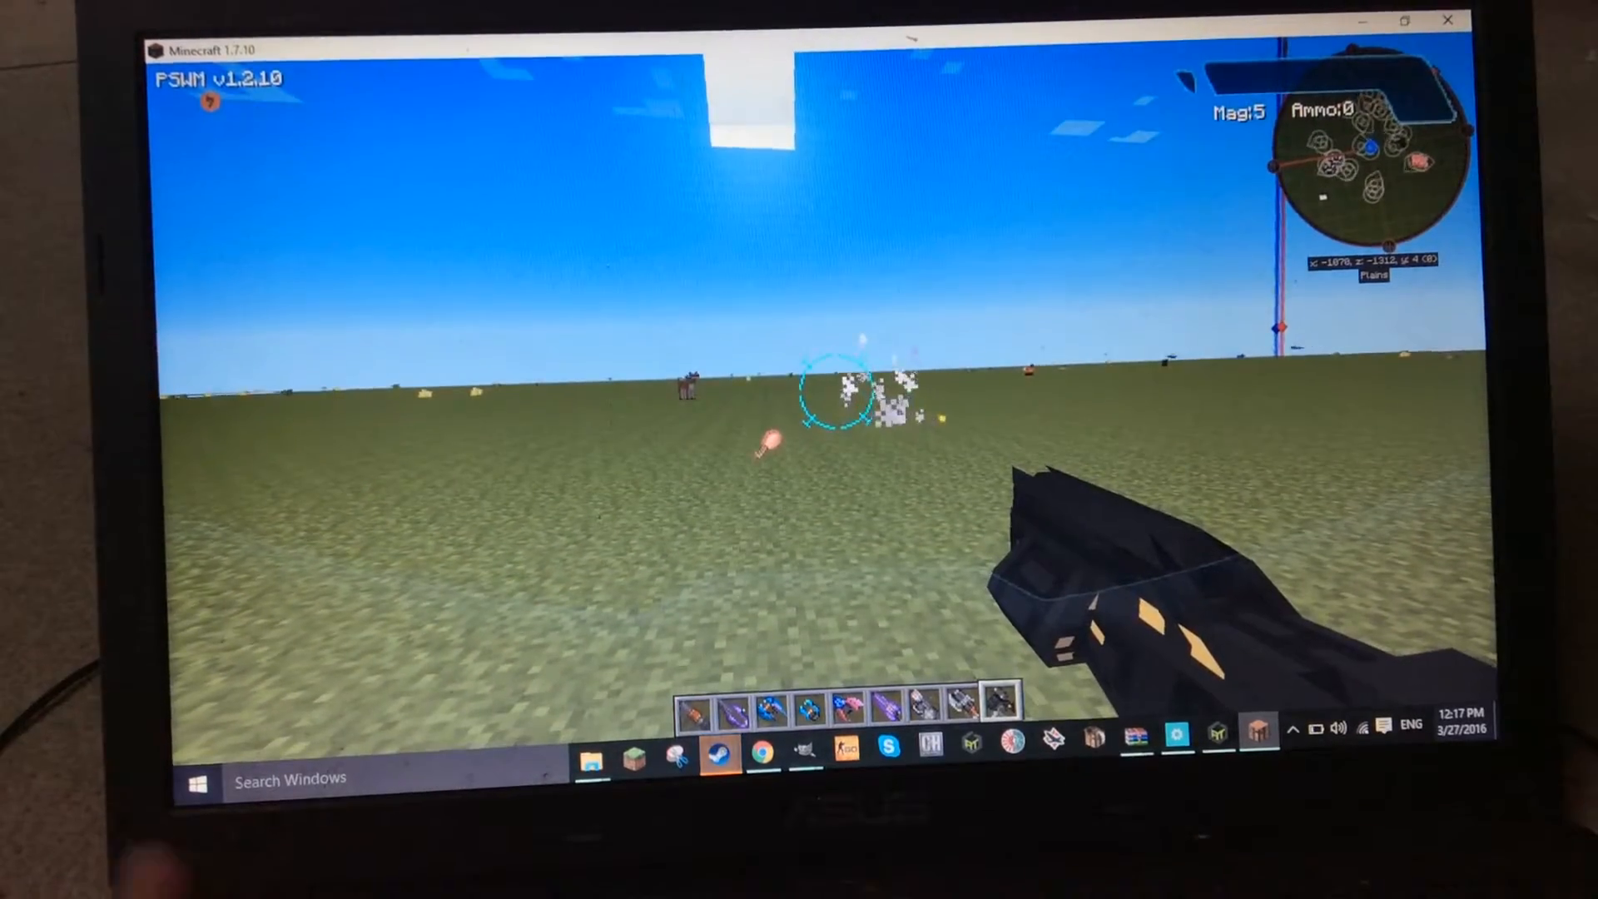
key("e")
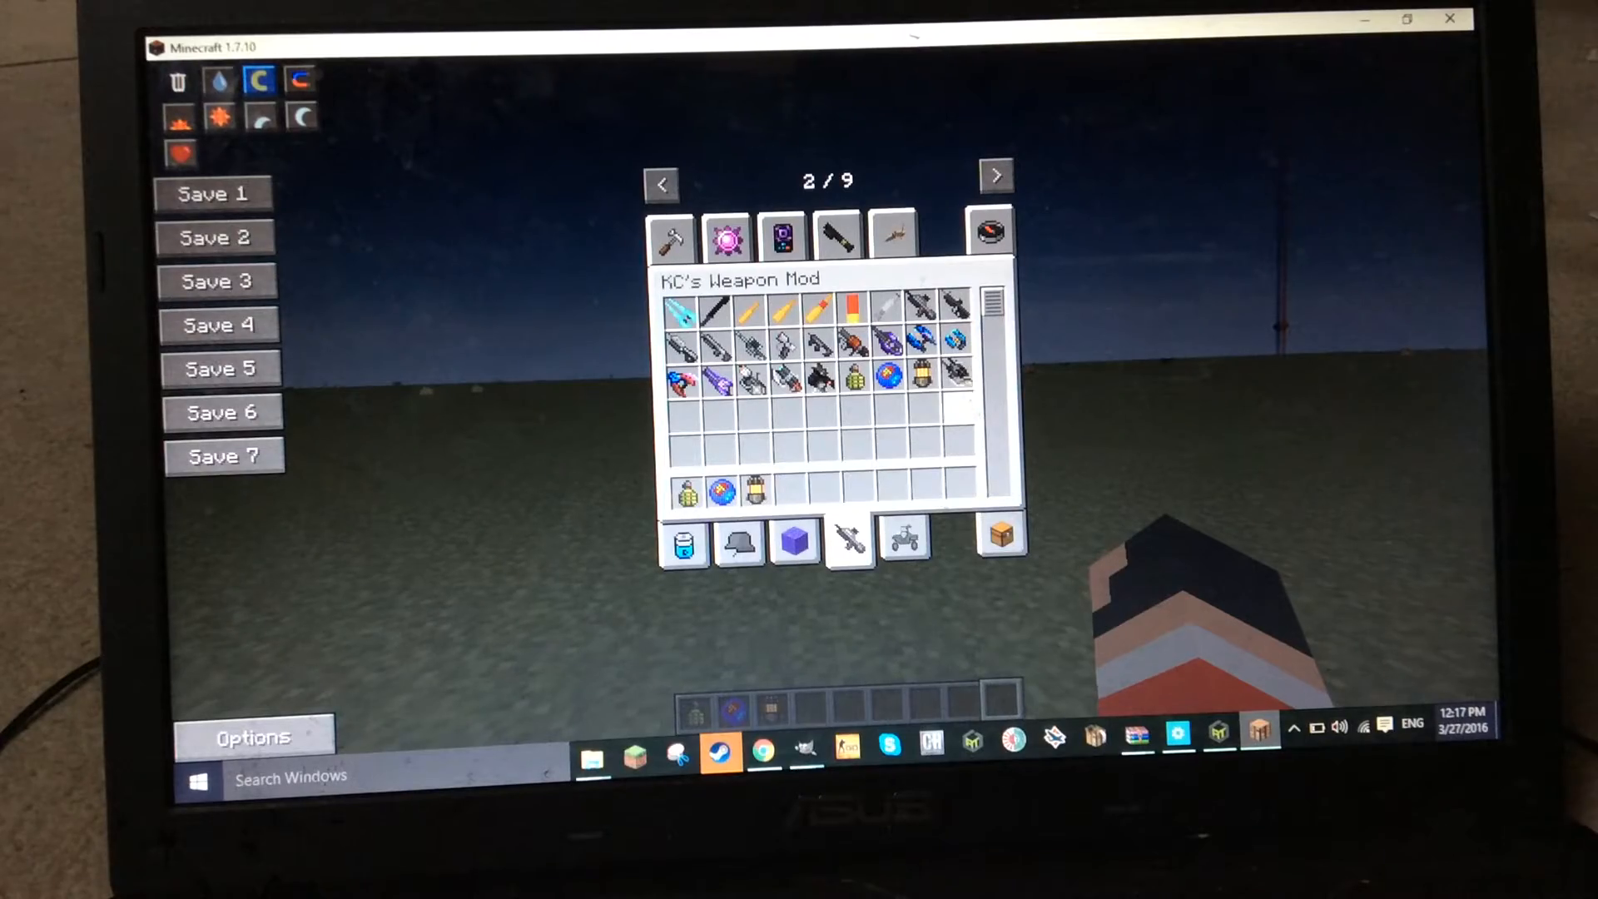
Return to the plains holding a Firebomb Grenade with grenades in the hotbar
key("Escape")
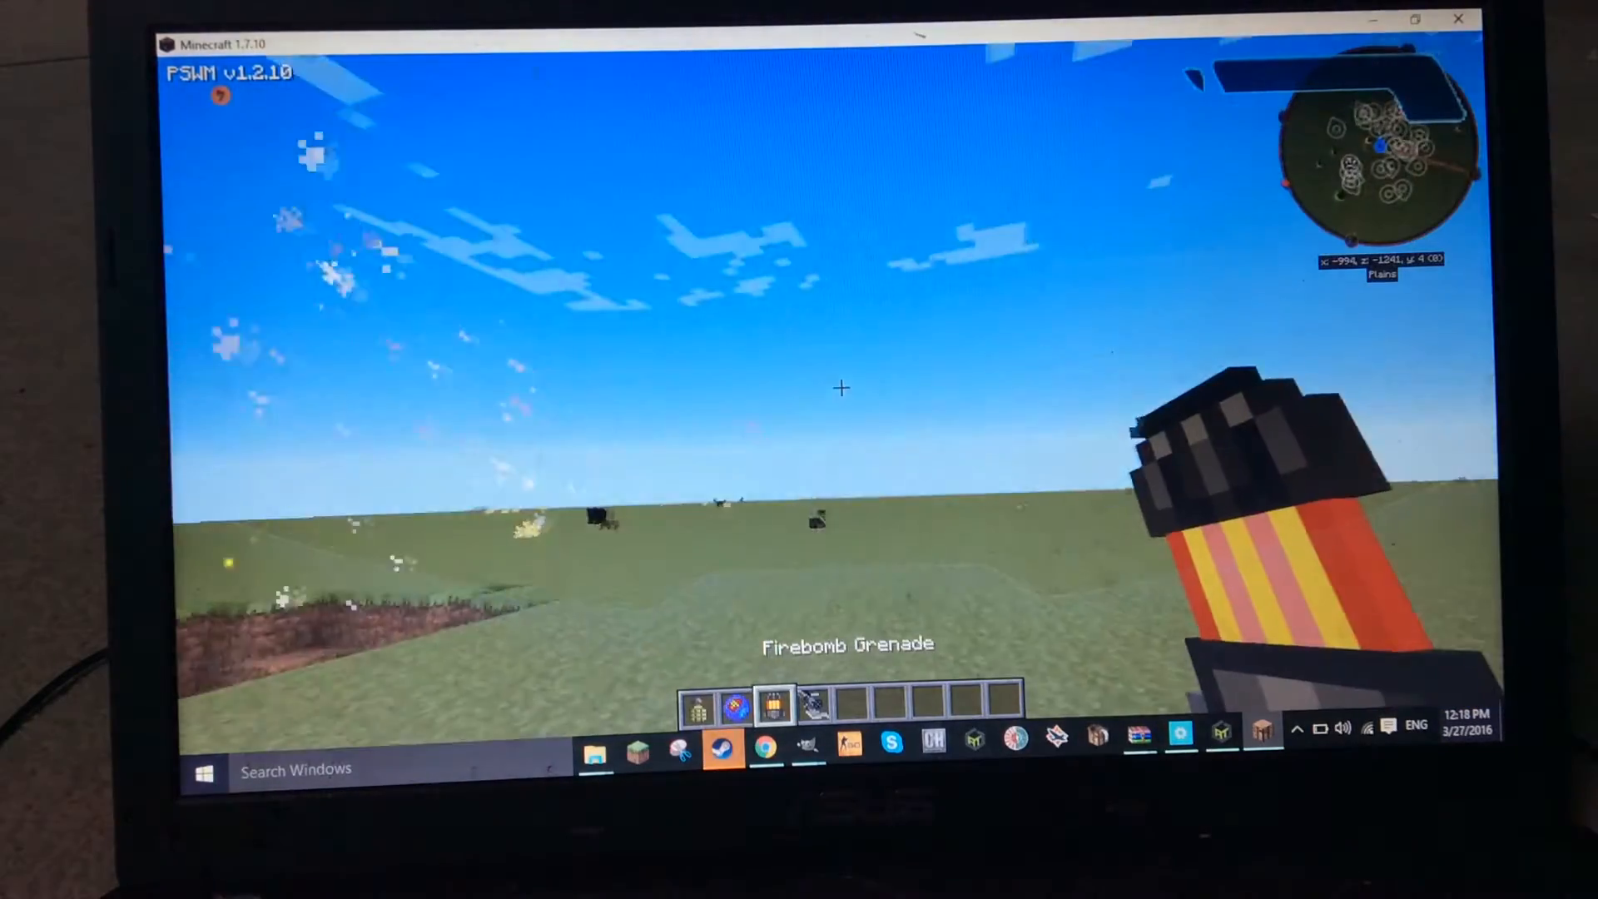
Throw the Firebomb Grenade onto the grass, setting a patch of the plains ablaze
left_click(838, 388)
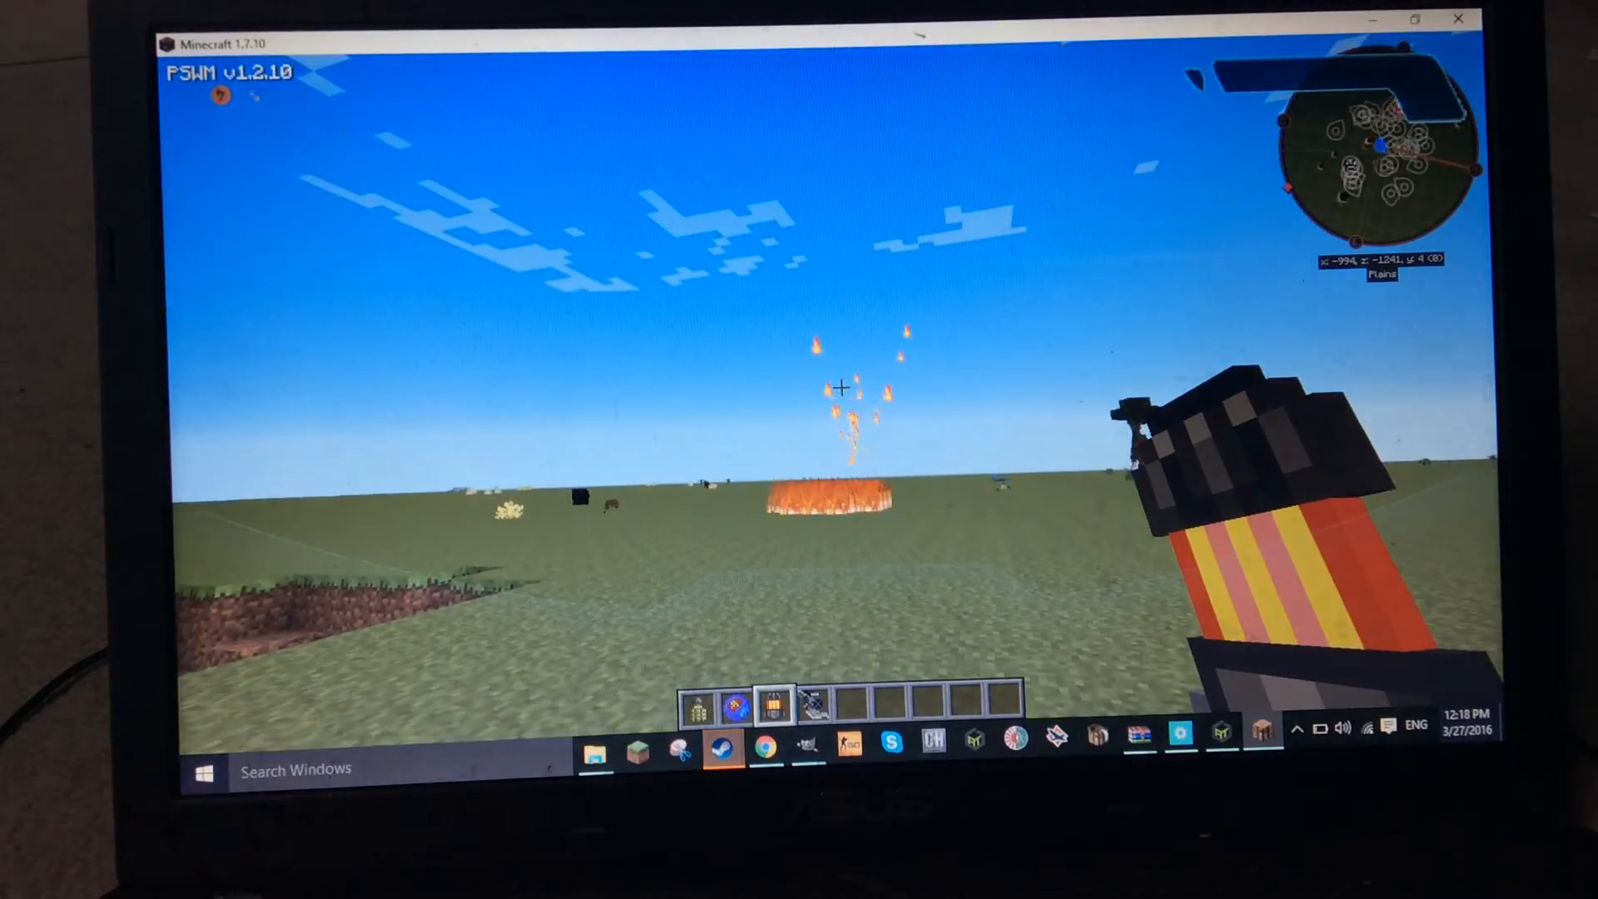